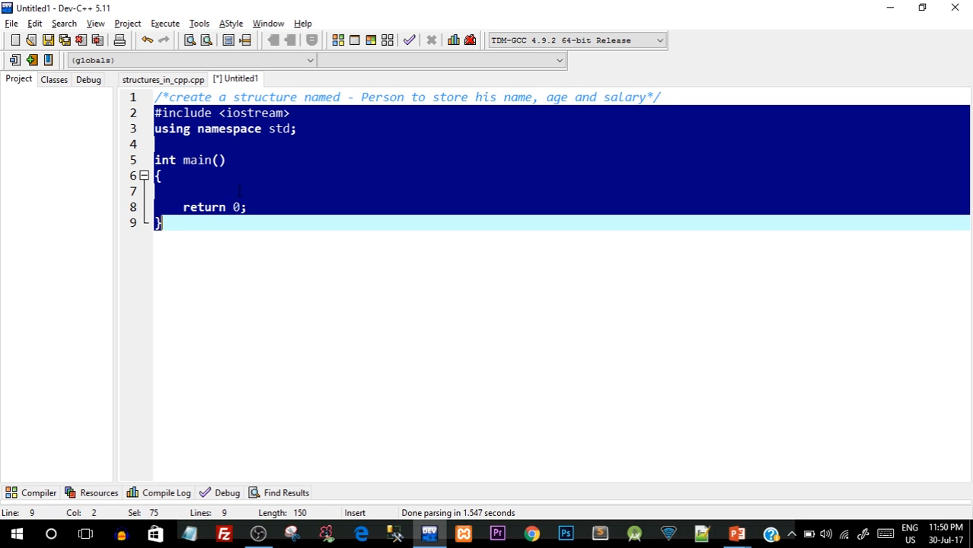
Step: Open blank lines above int main() and declare an empty struct Person { };
click(160, 176)
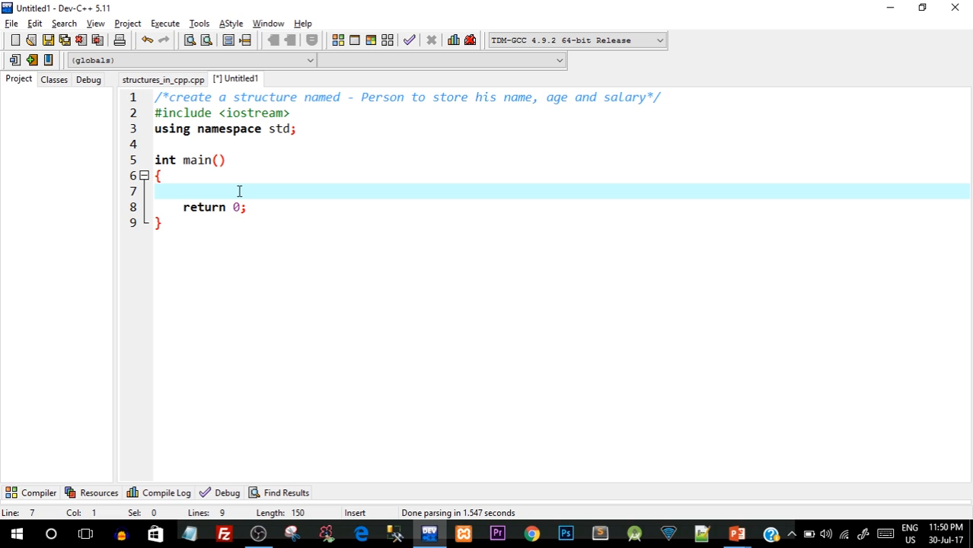
key(Tab)
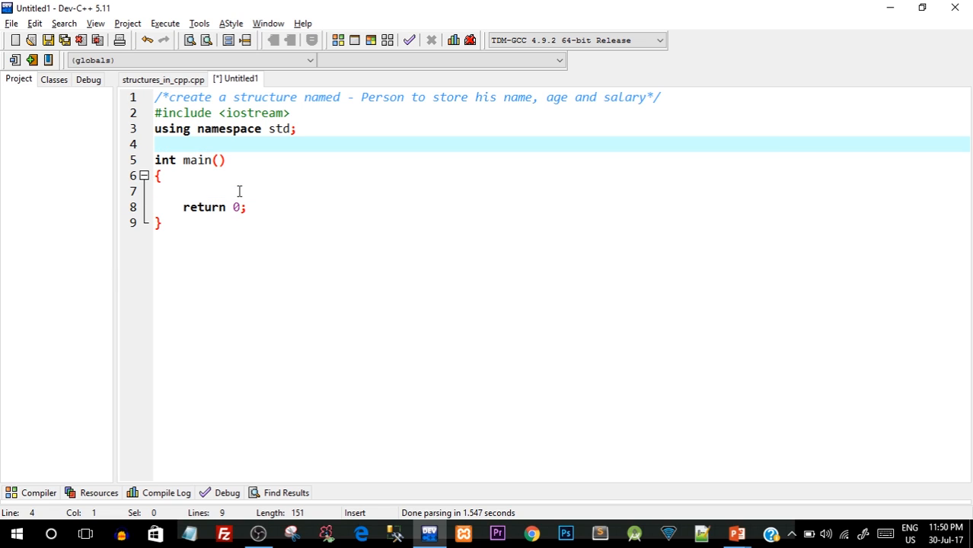
key(Enter)
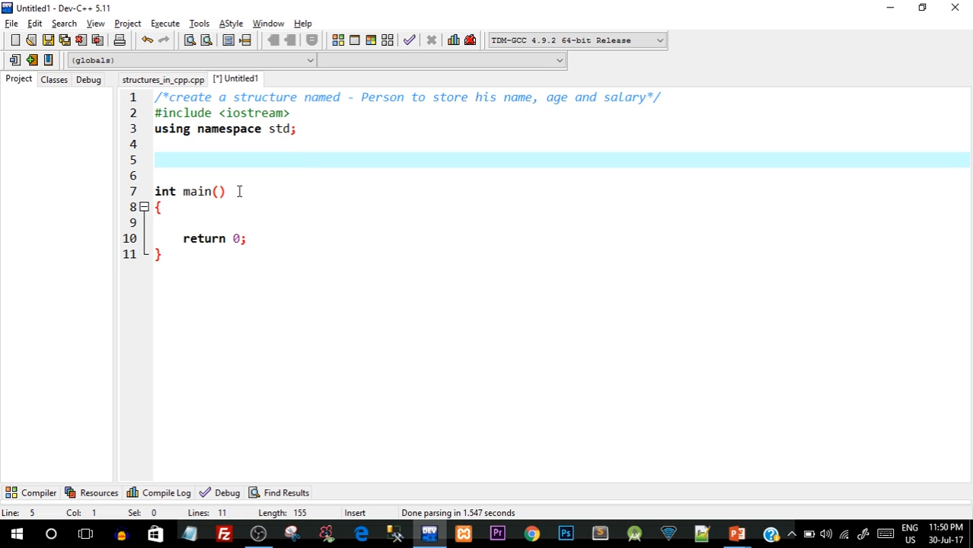
text(strcut)
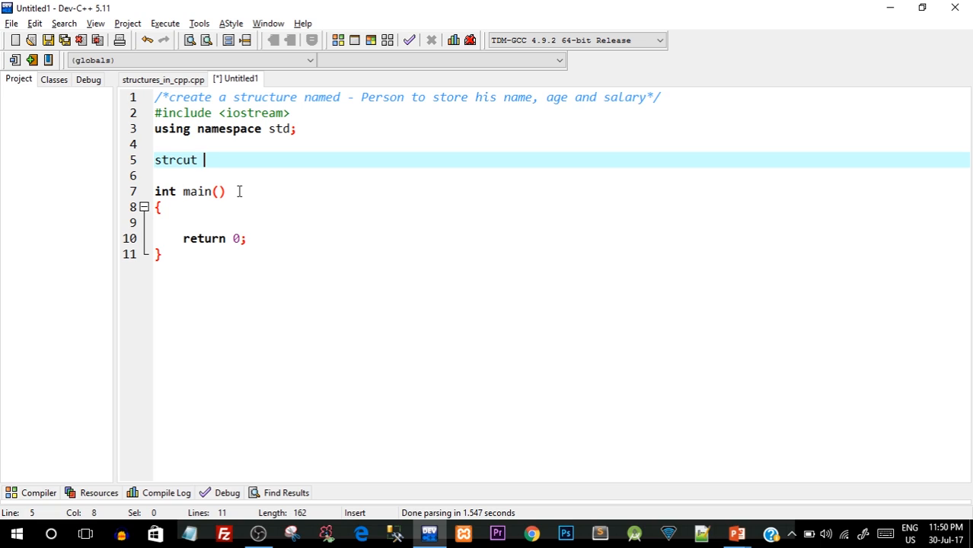
text(struct)
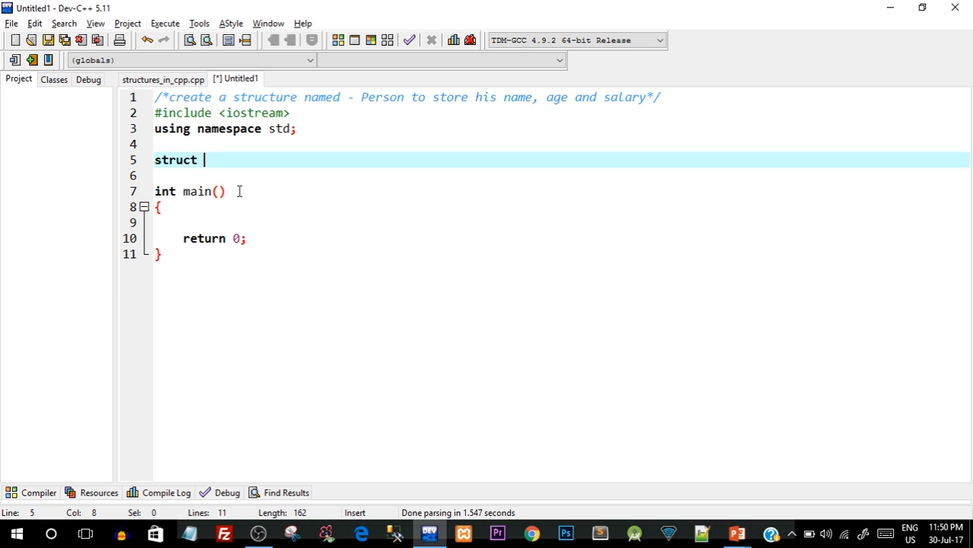
text(Person)
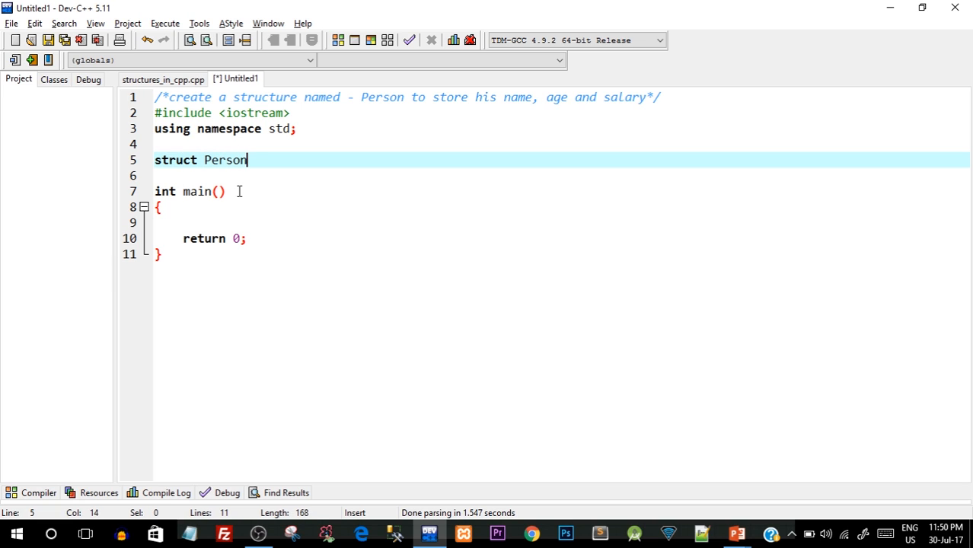
text({)
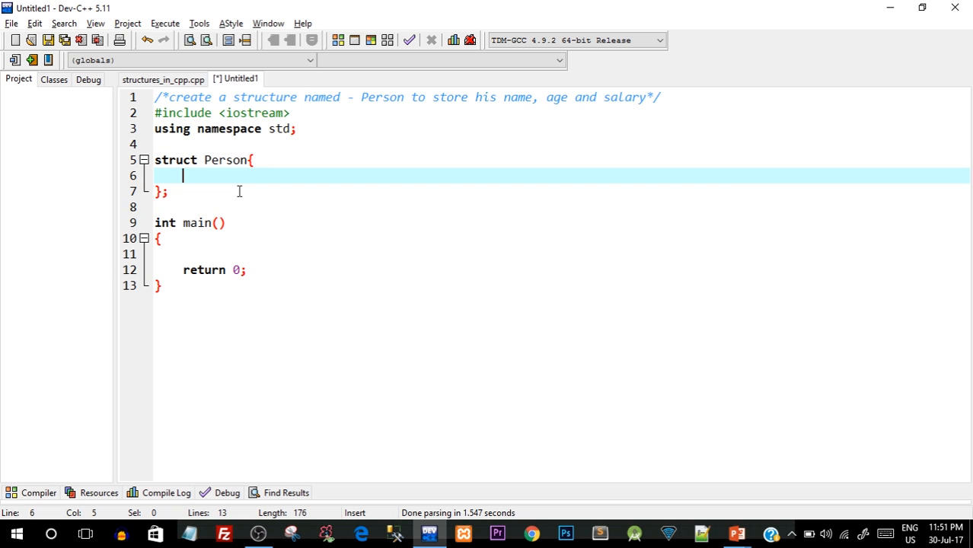
Step: Add char name[100], int age and double salary members to Person, then select the struct
text(char)
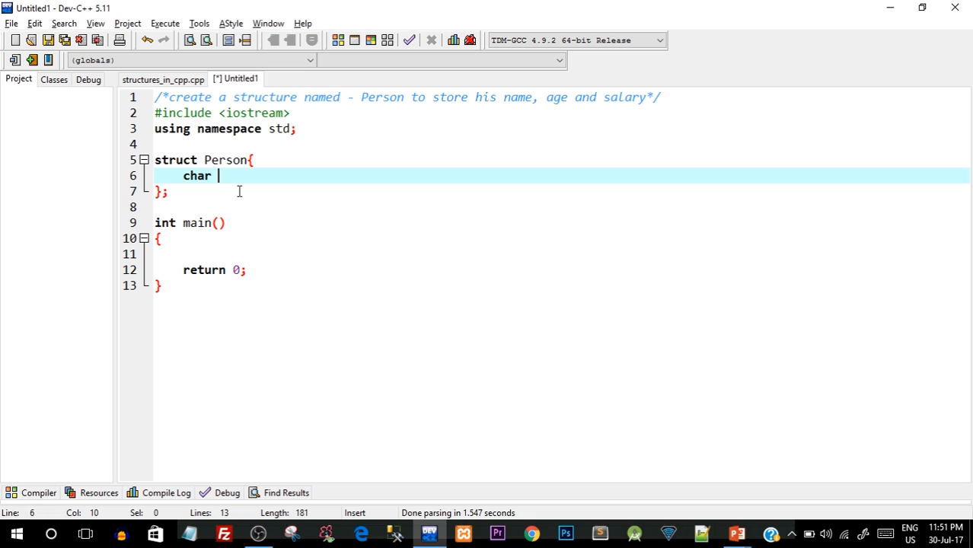
text(name[])
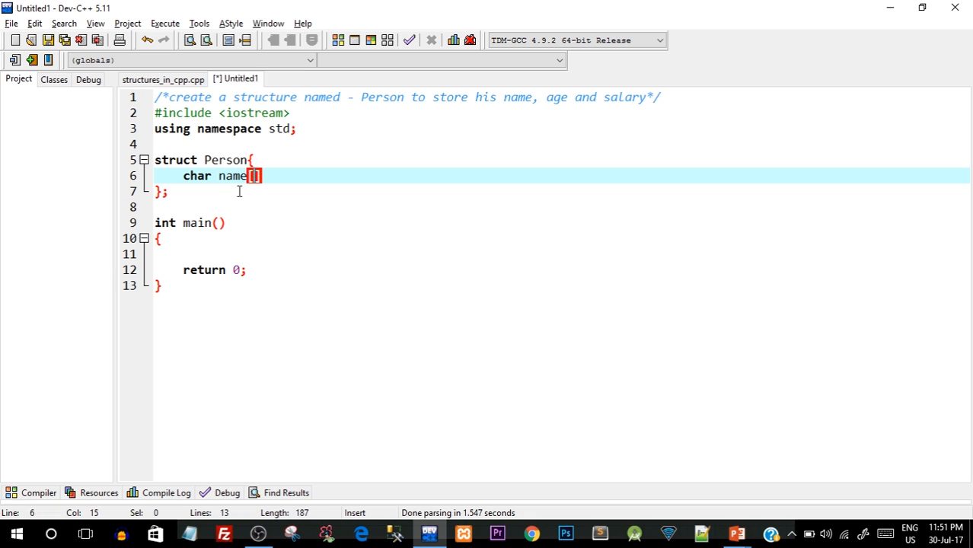
text(50)
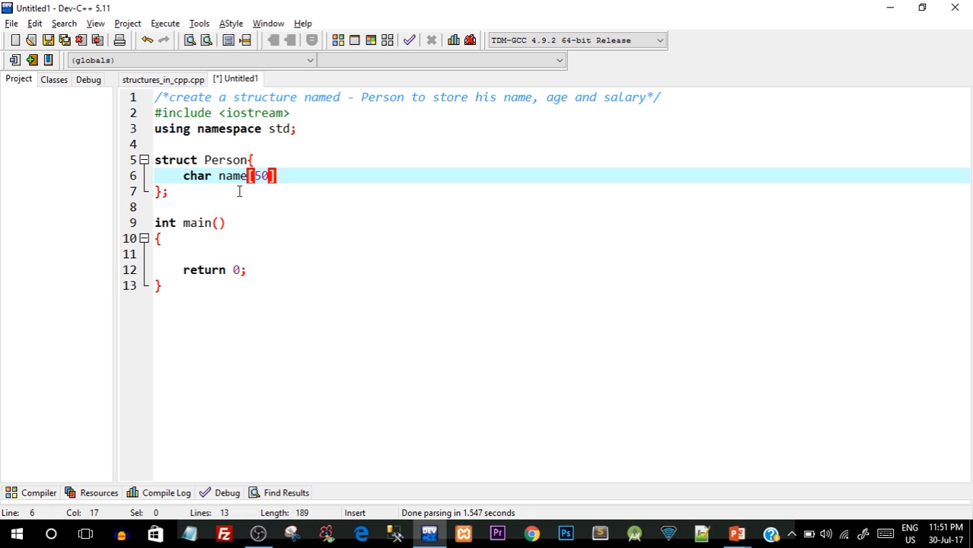
text(100)
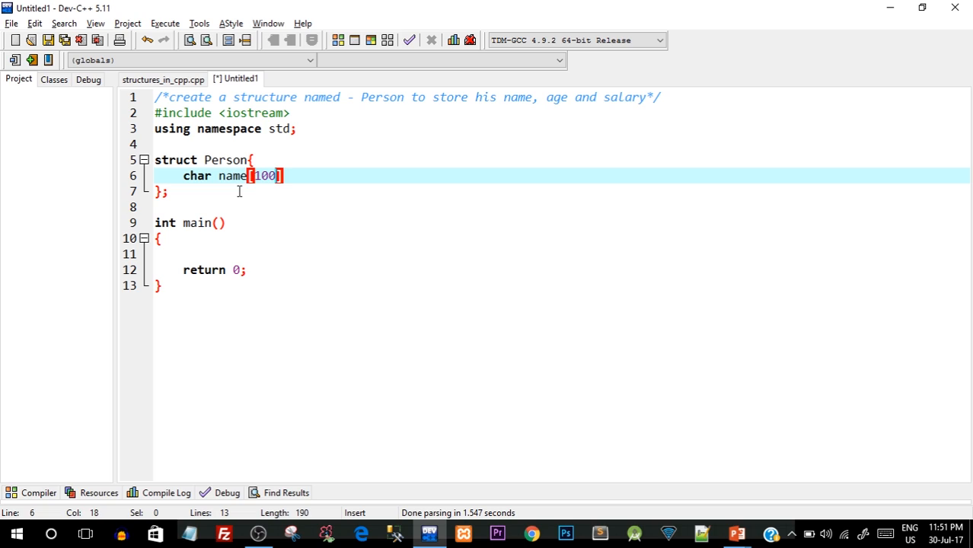
key(Right)
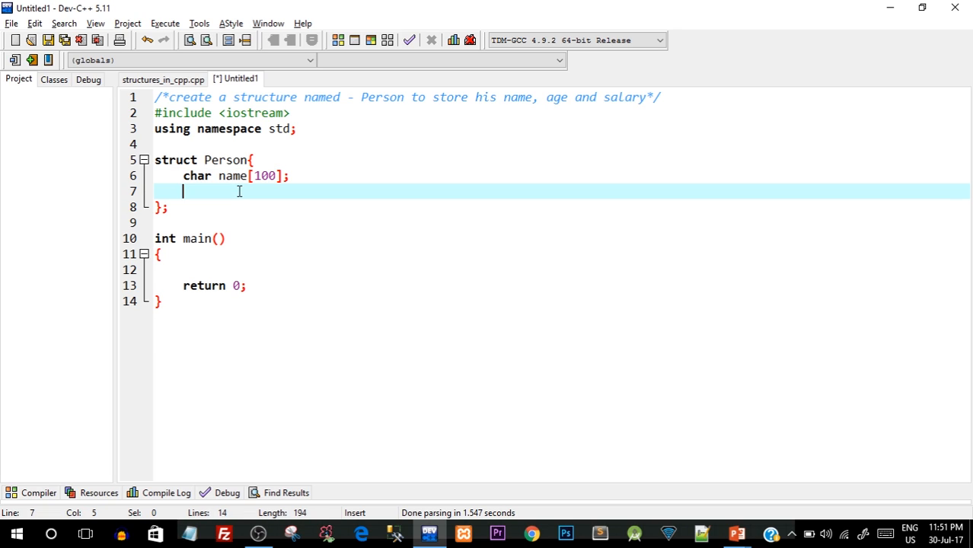
text(int)
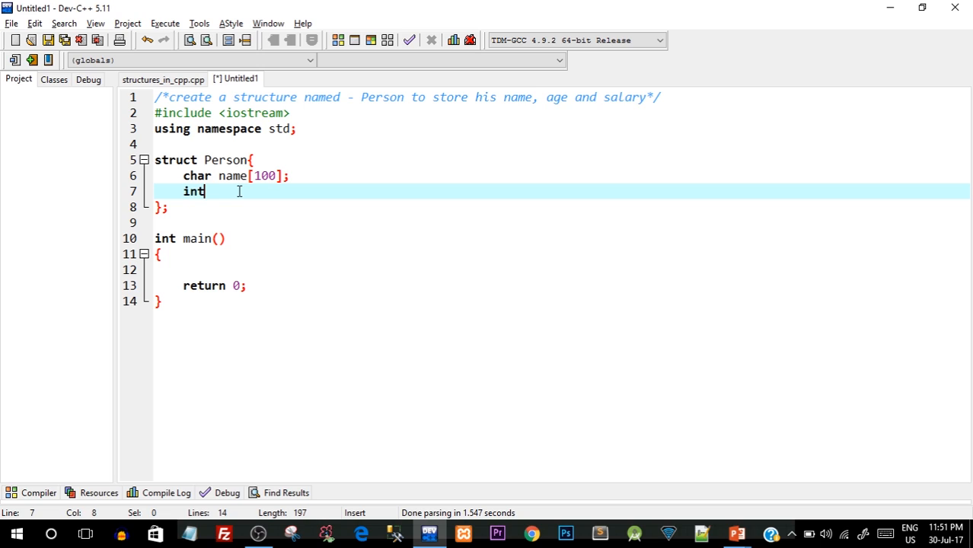
text(age;)
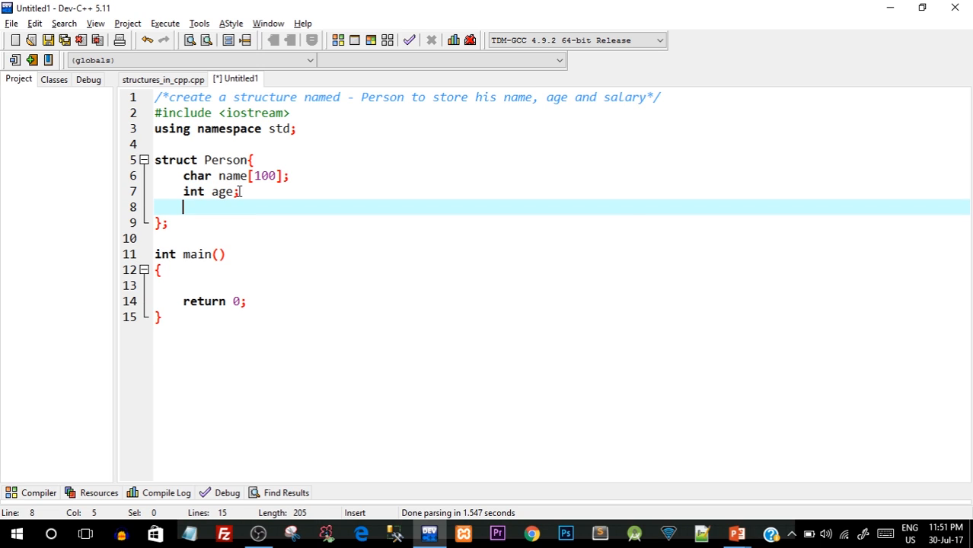
text(double a)
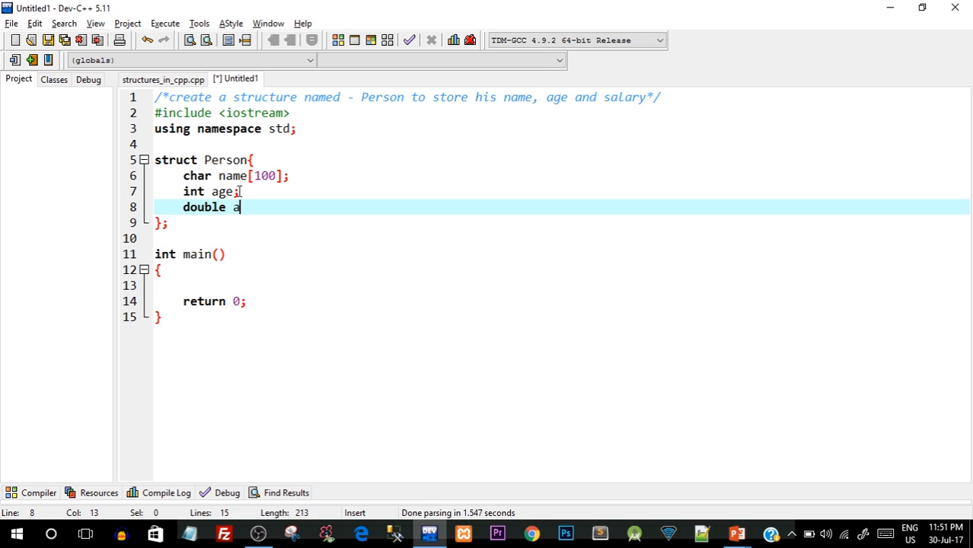
text(salary;)
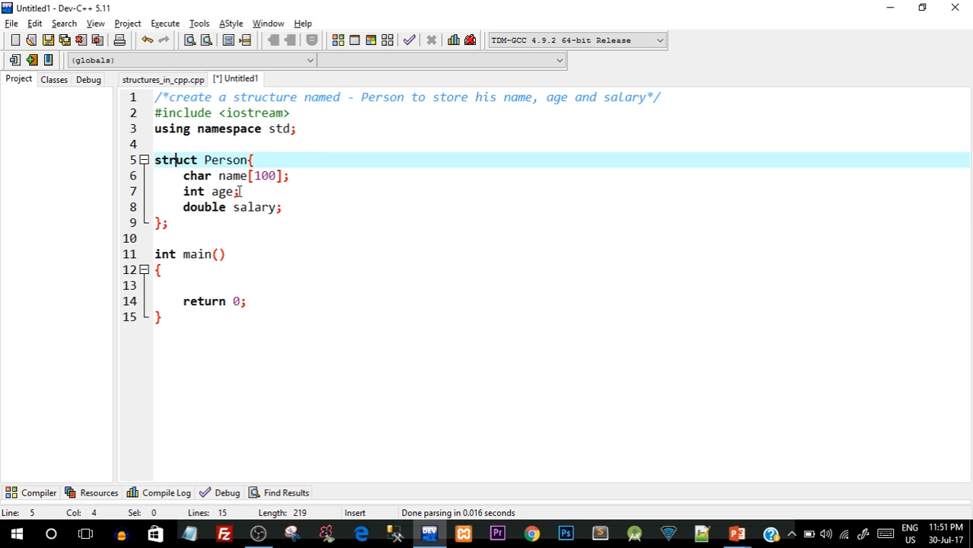
double_click(225, 160)
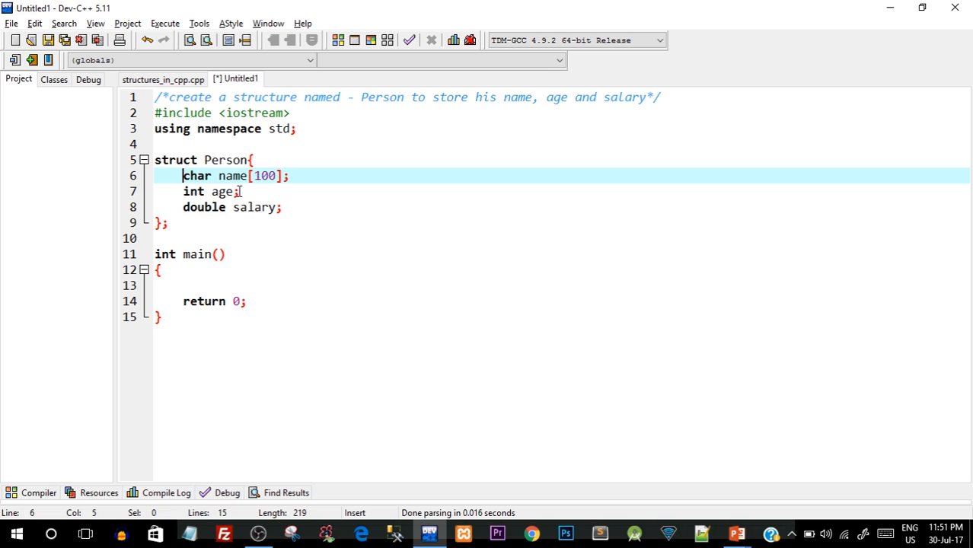
drag(182, 176, 269, 207)
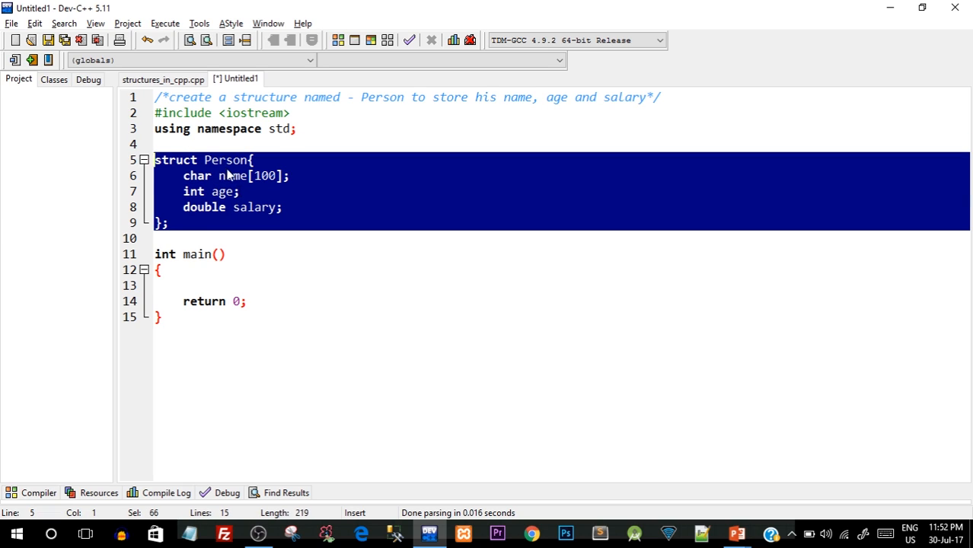
Step: Start a cout statement in main printing "Person details" followed by endl
double_click(225, 159)
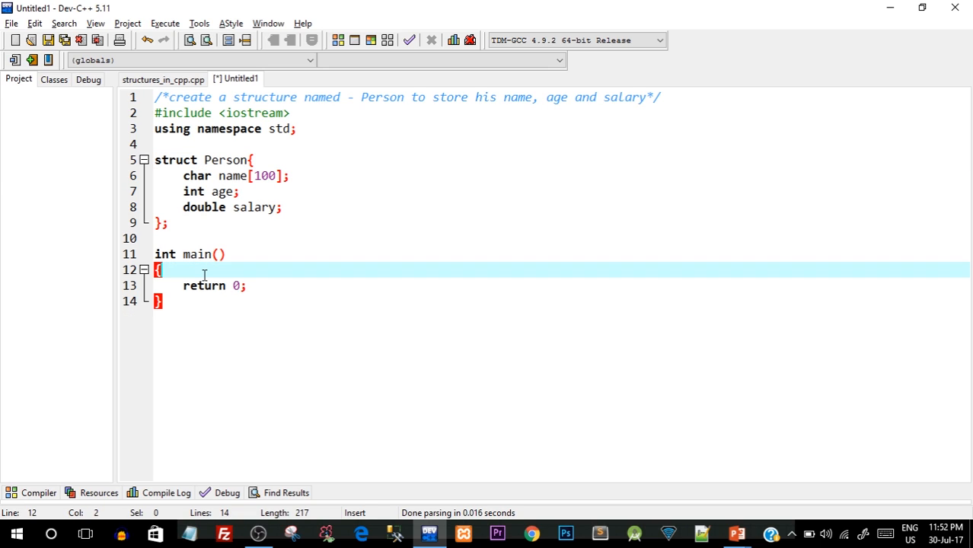
text(cout)
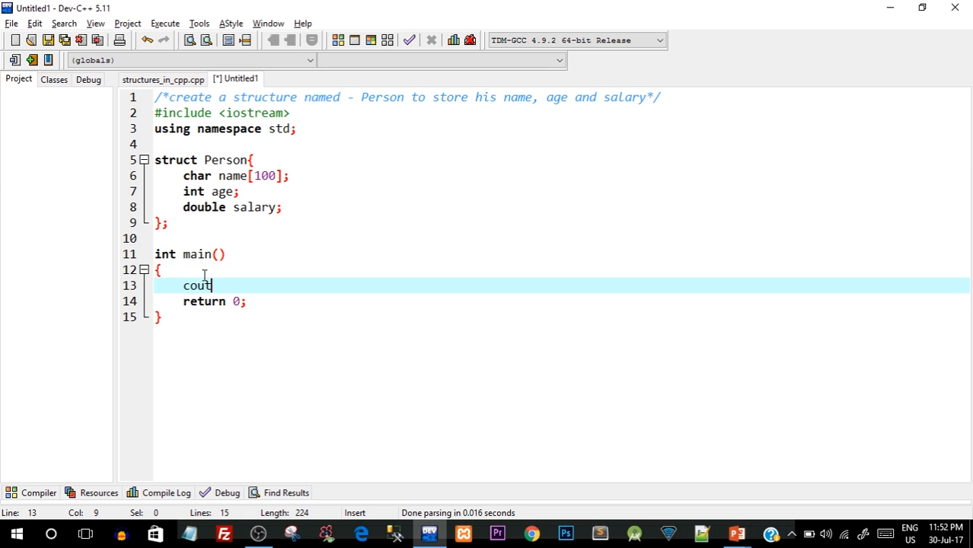
text(<<"")
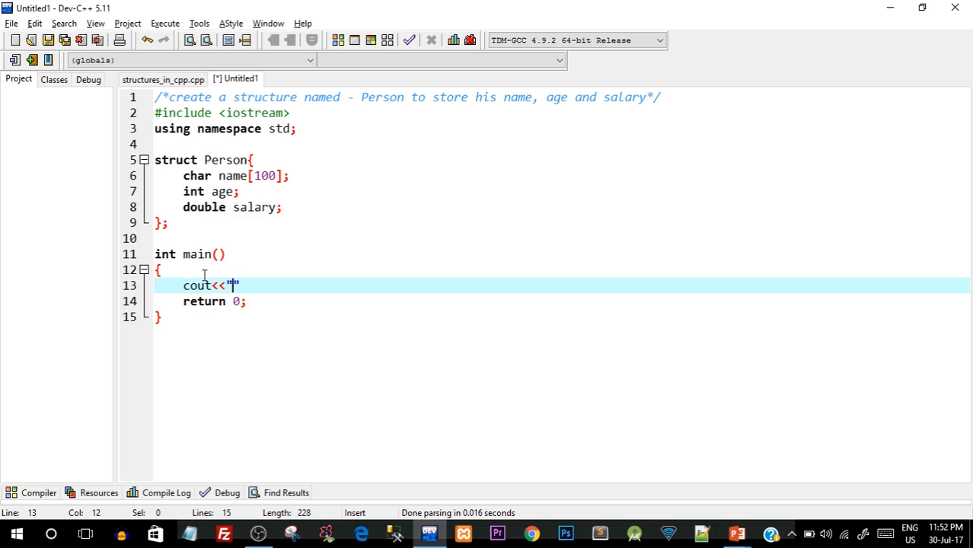
text(Enter Pers)
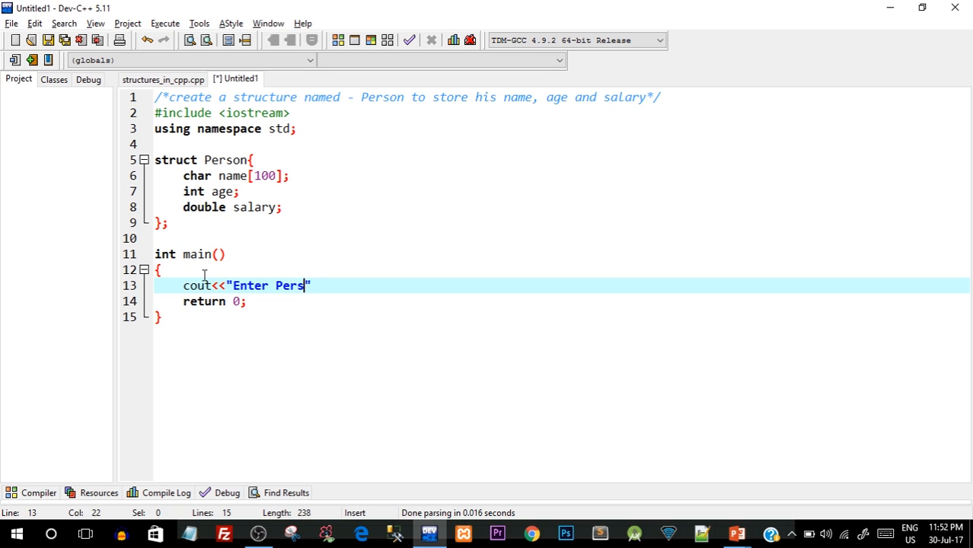
key(BackSpace)
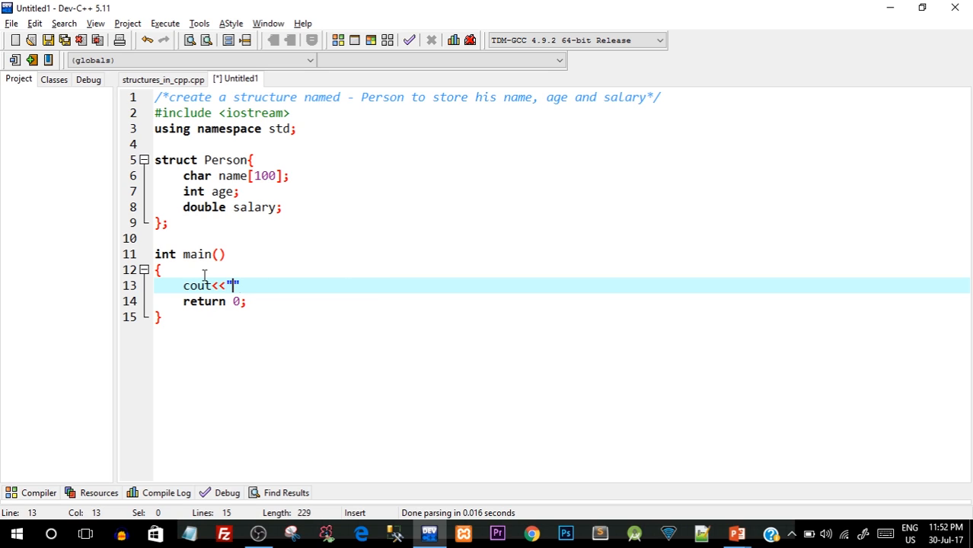
text(Person details)
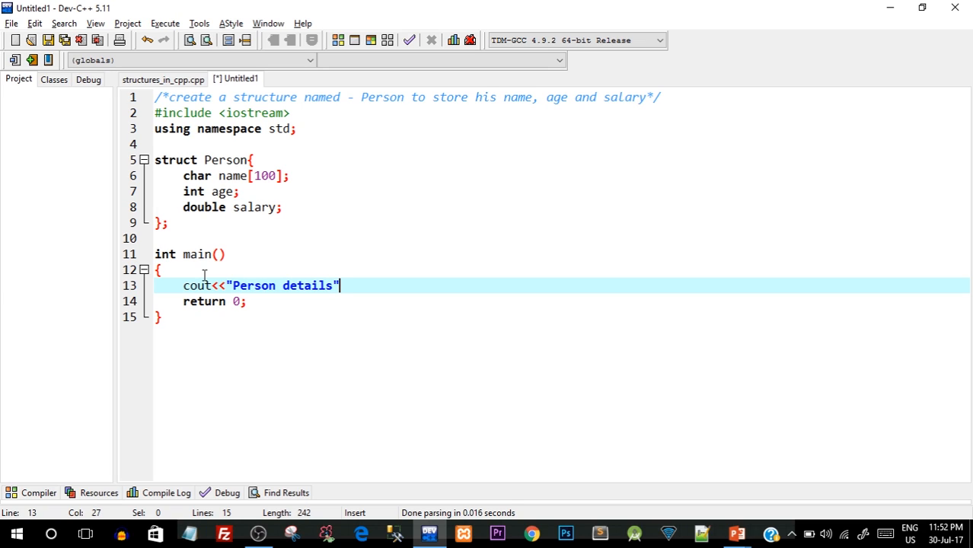
text(<<en)
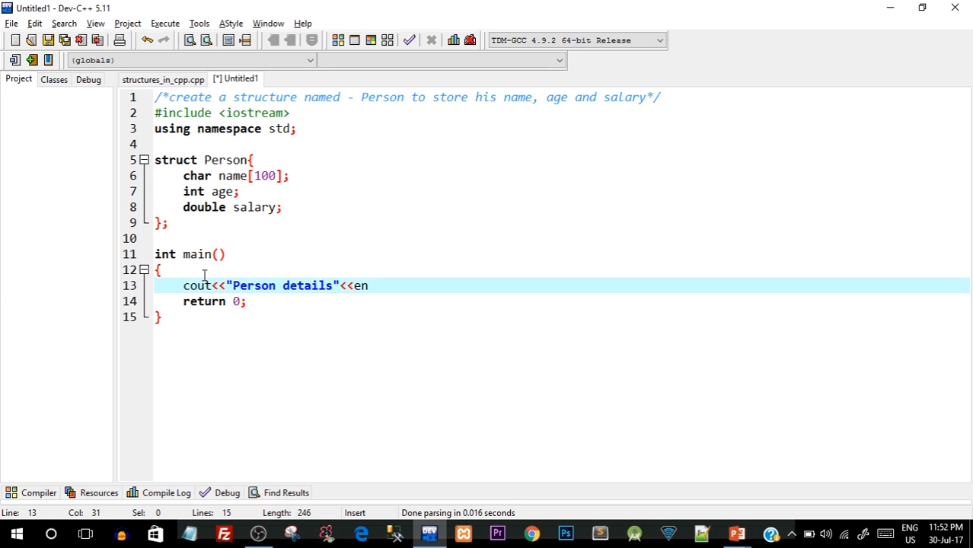
text(dl<<)
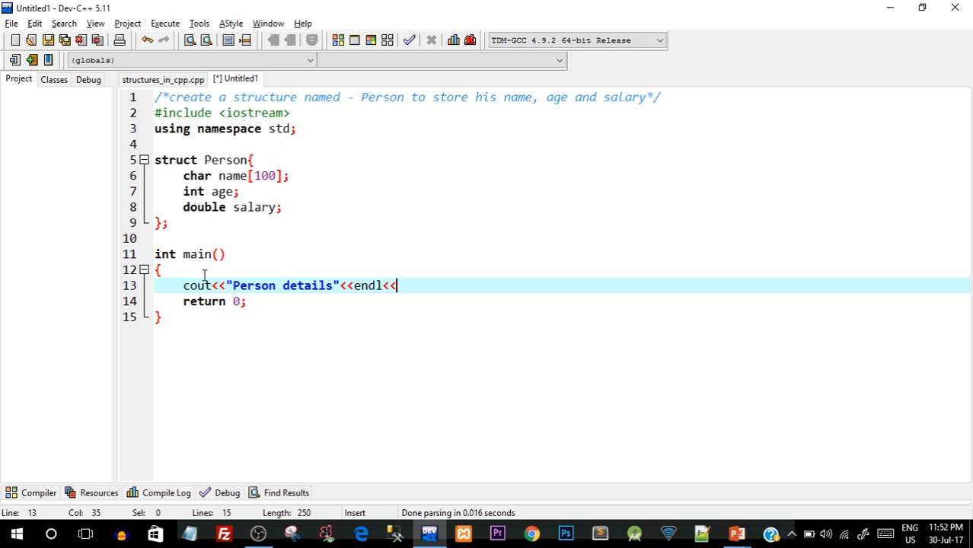
Step: Append the "Etner Person Name:" prompt and a closing <<endl; to that cout line
text("Perso)
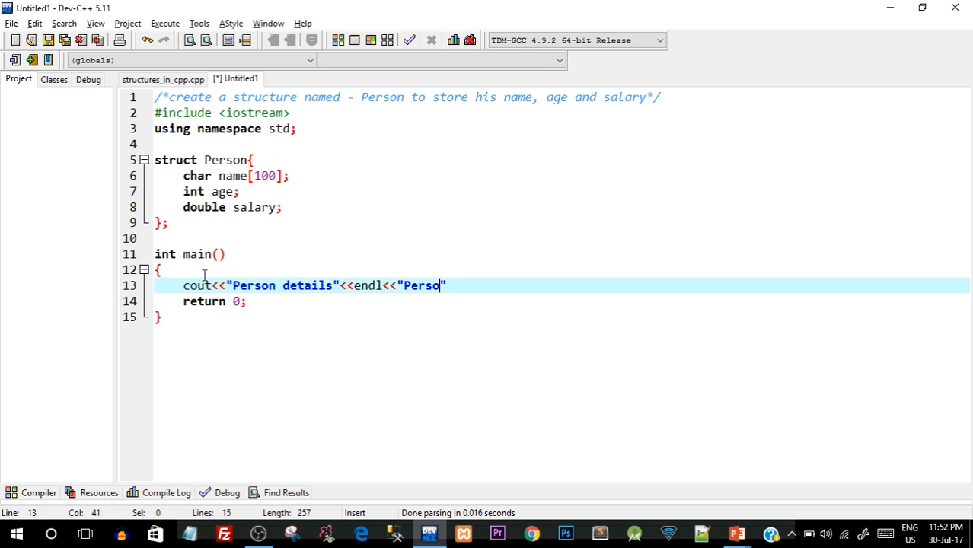
key(BackSpace)
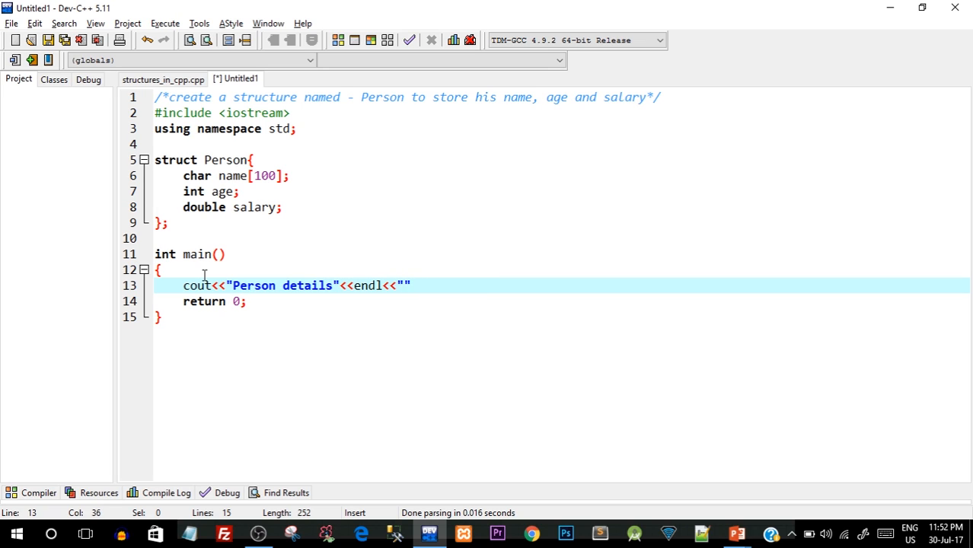
text(Etner Person N)
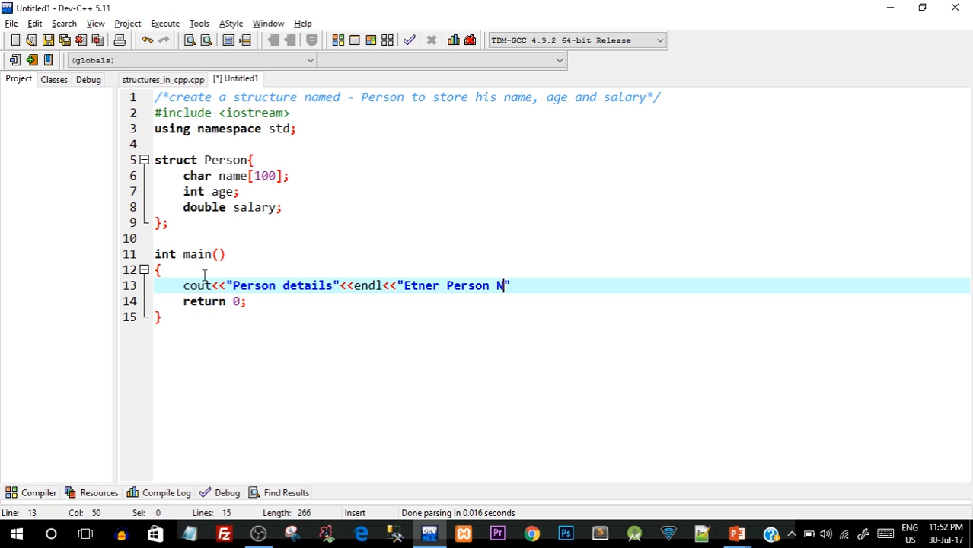
text(ame:)
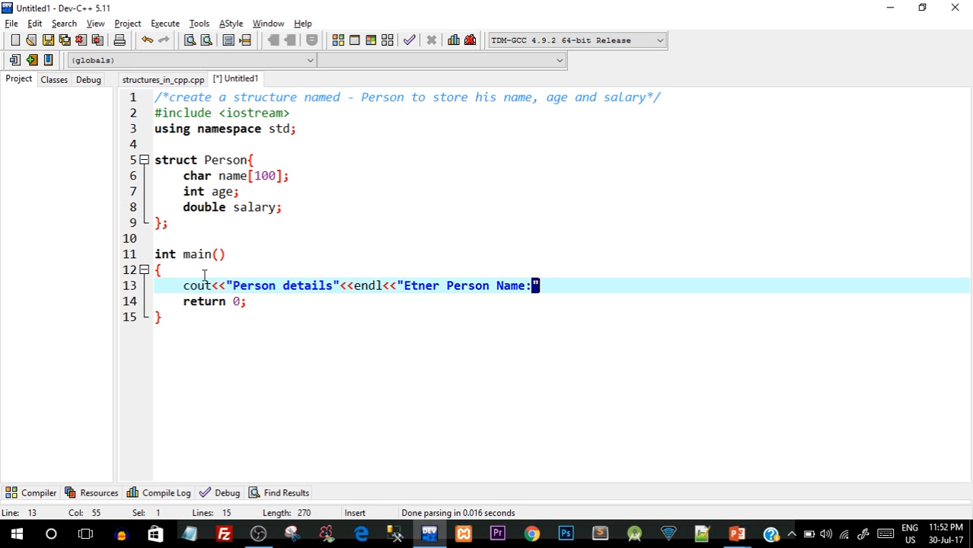
text(<)
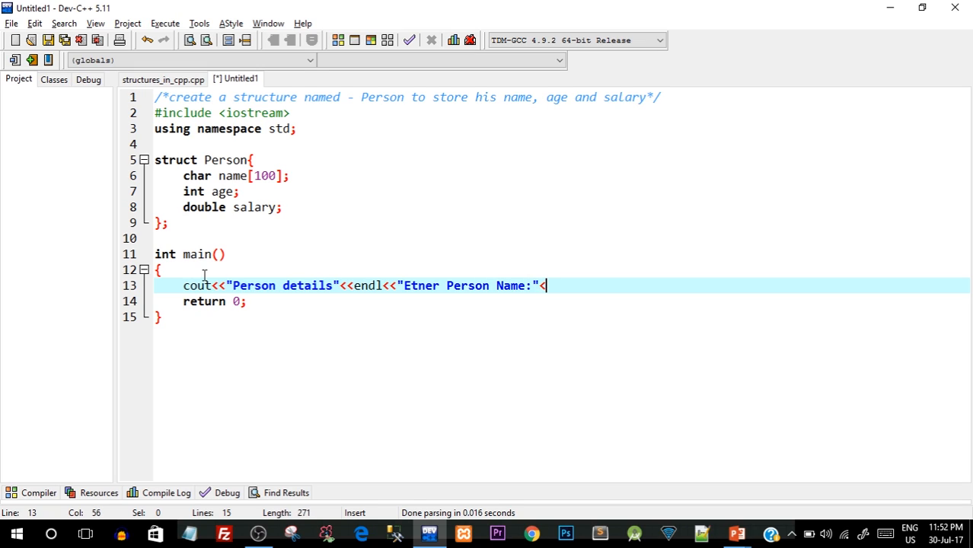
text(<endl;)
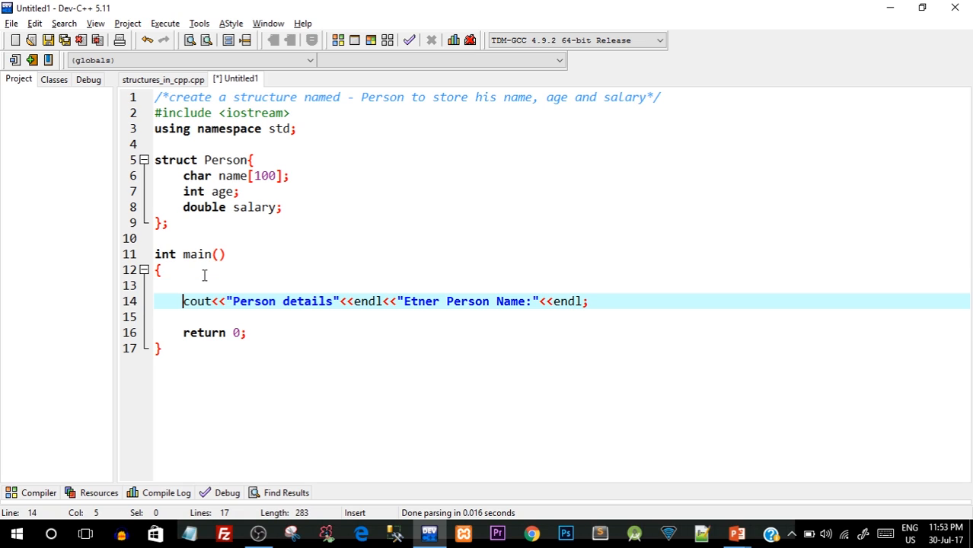
Step: Declare Person p1; and type the cin.getline(p1.name,100) call
text(Pers)
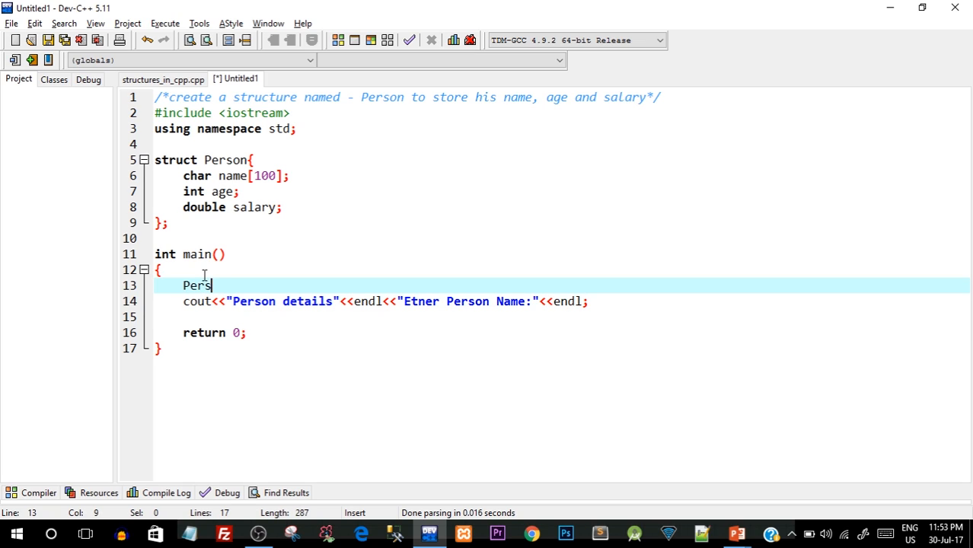
text(on p)
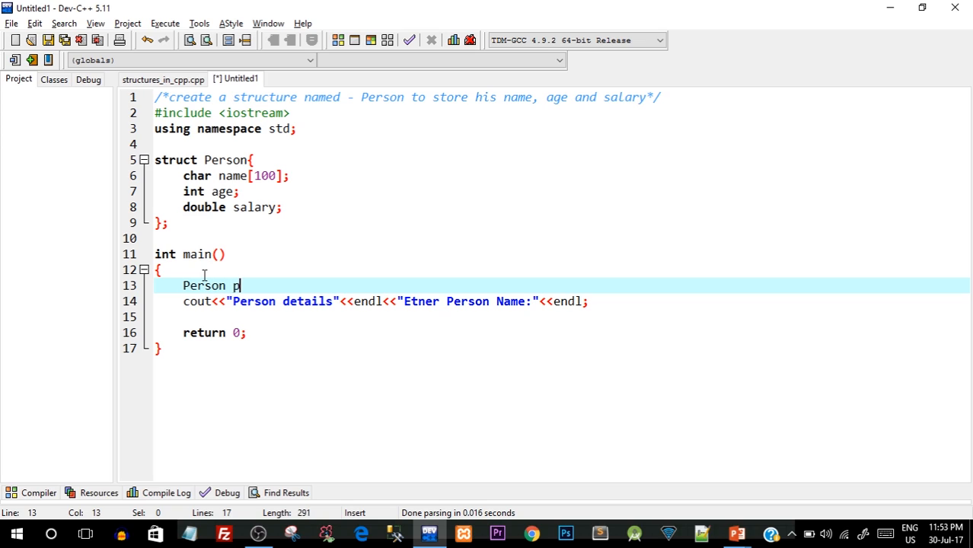
text(1;)
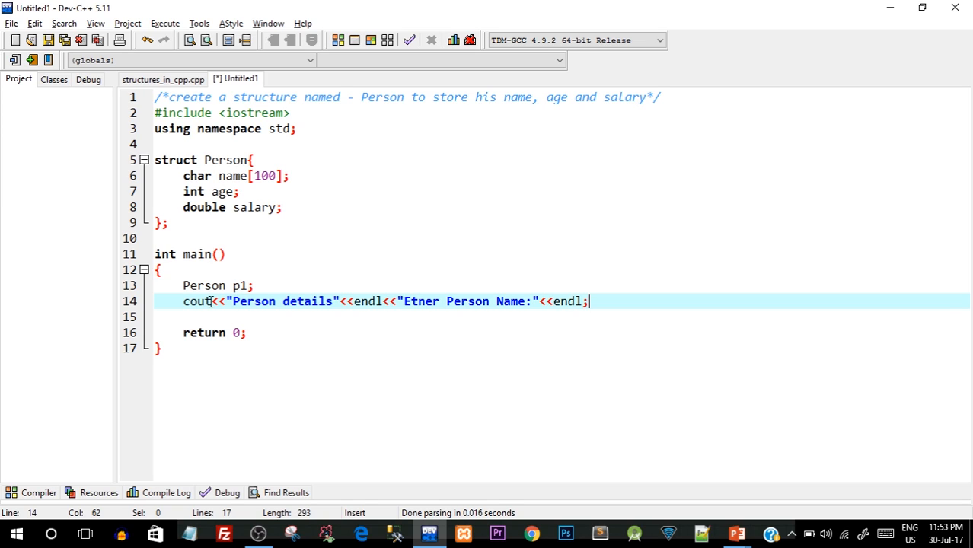
double_click(239, 285)
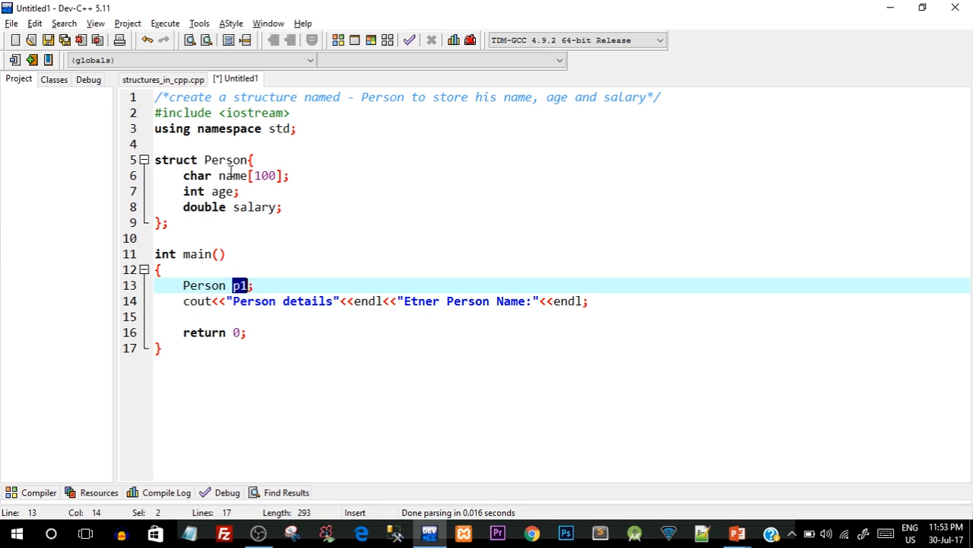
double_click(232, 176)
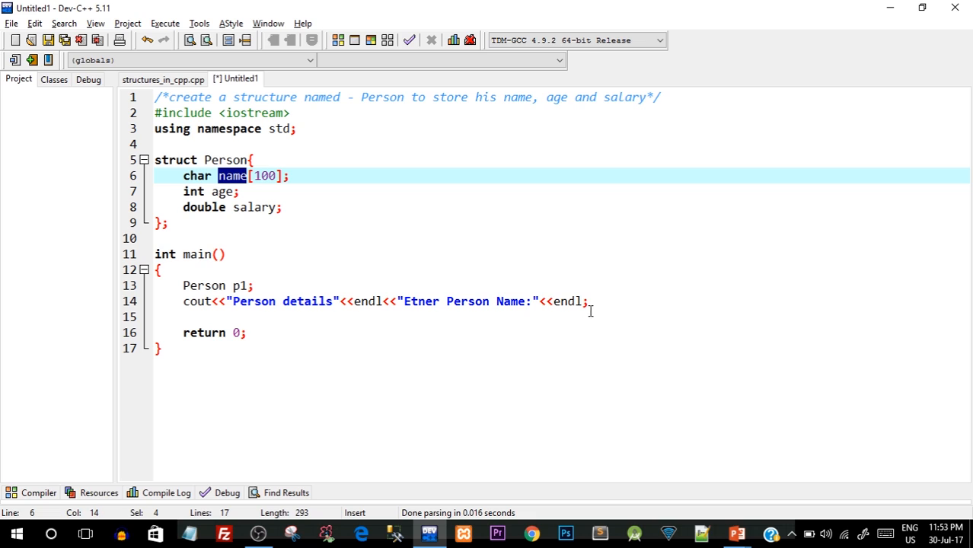
text(ci)
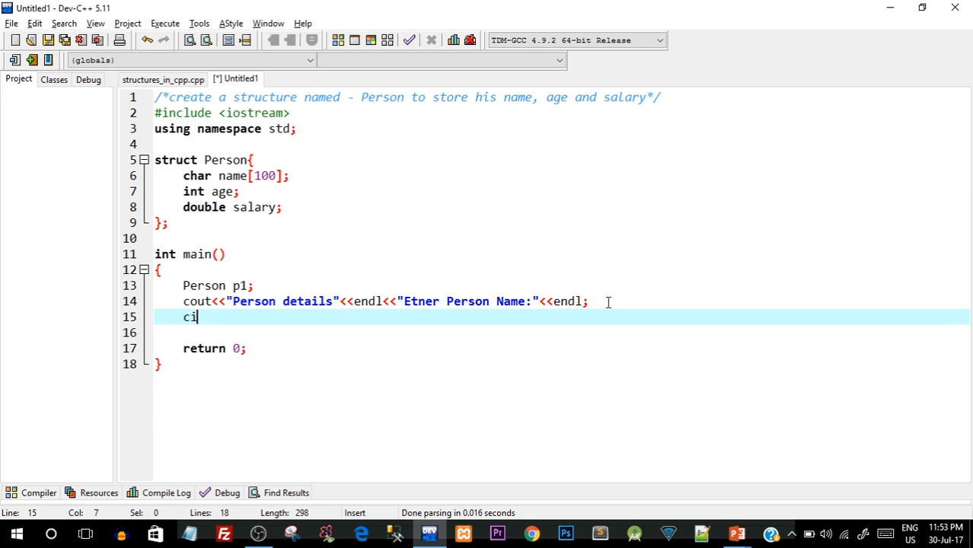
text(n.get)
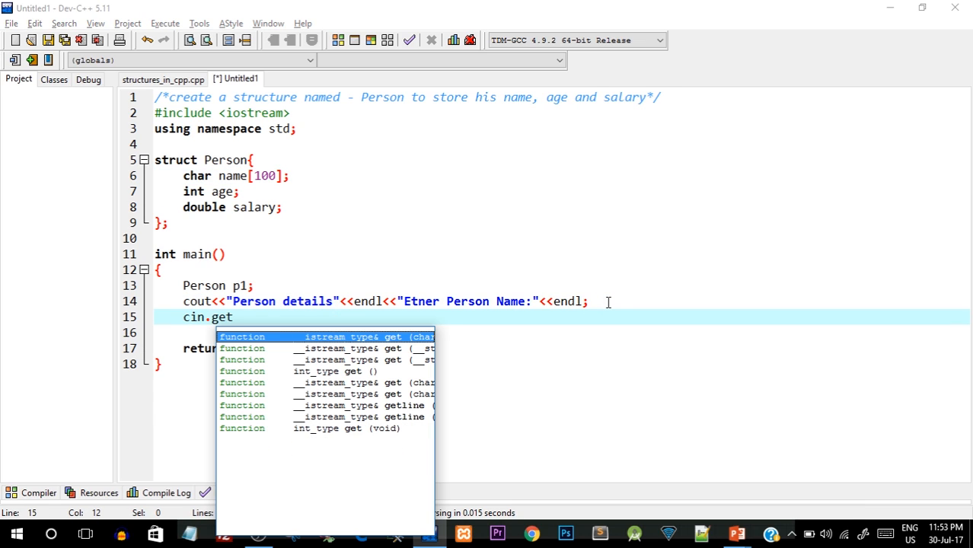
text(line()
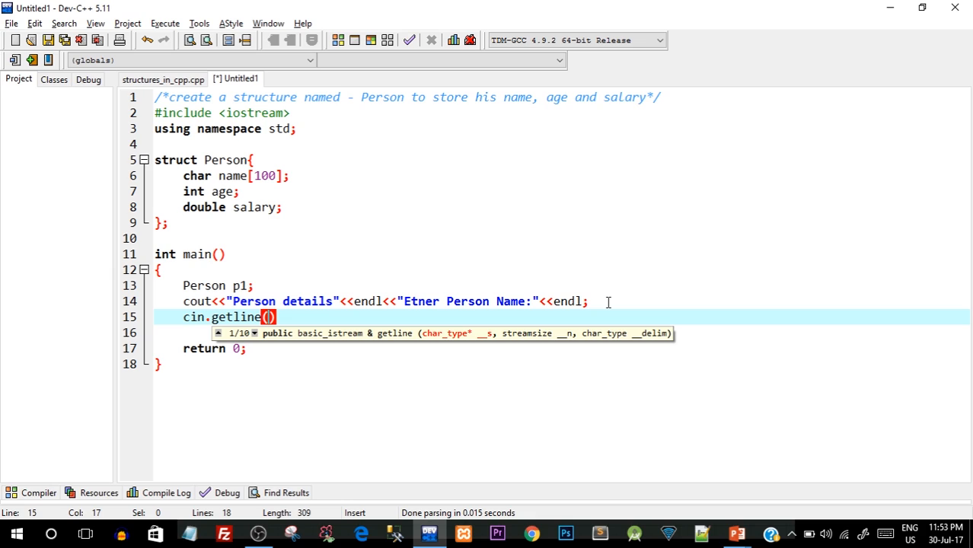
text(p1.)
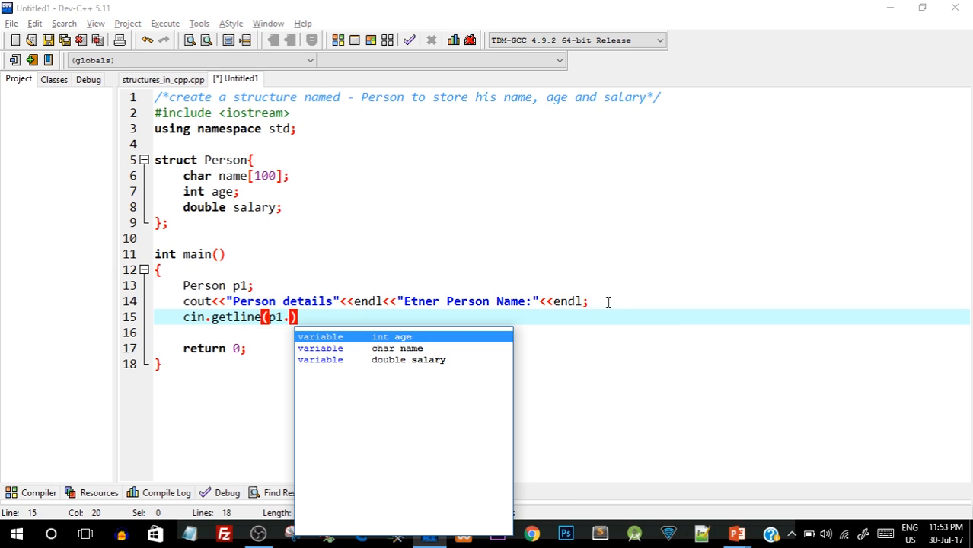
text(name,100)
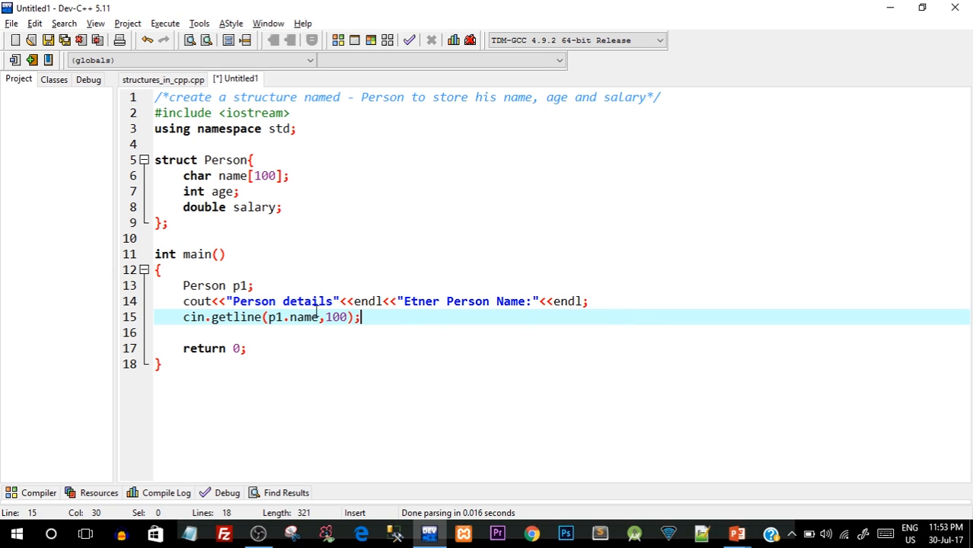
Step: Highlight p1's declaration, the name member and the getline arguments to explain member access
double_click(232, 176)
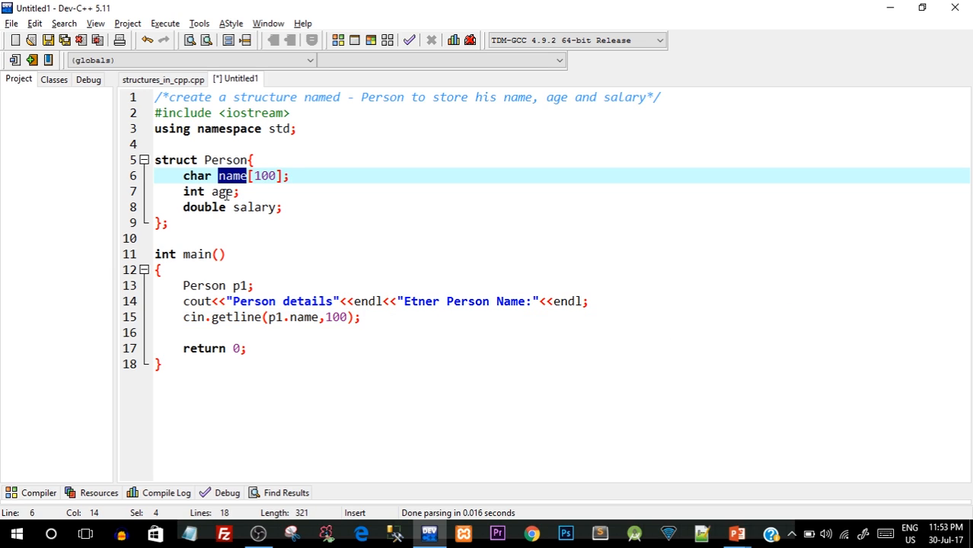
double_click(254, 207)
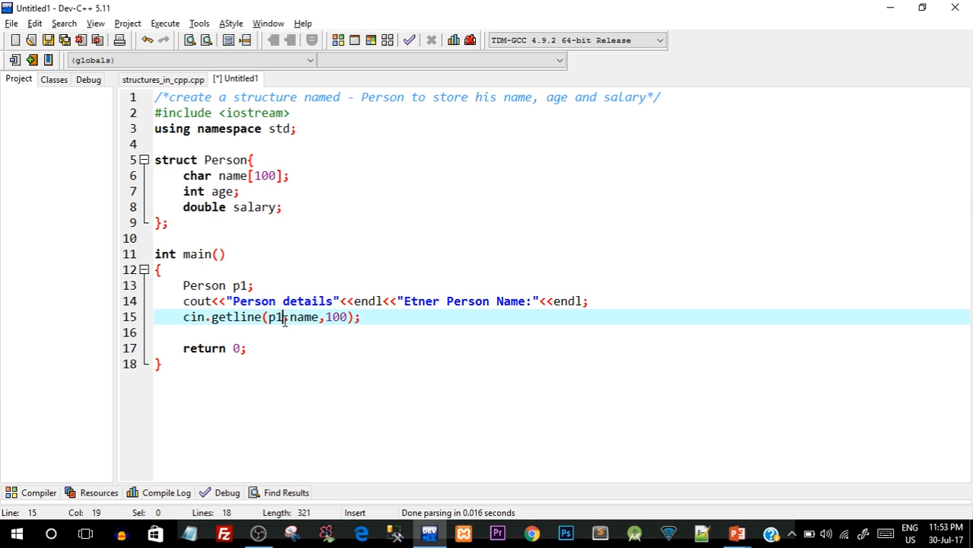
double_click(274, 317)
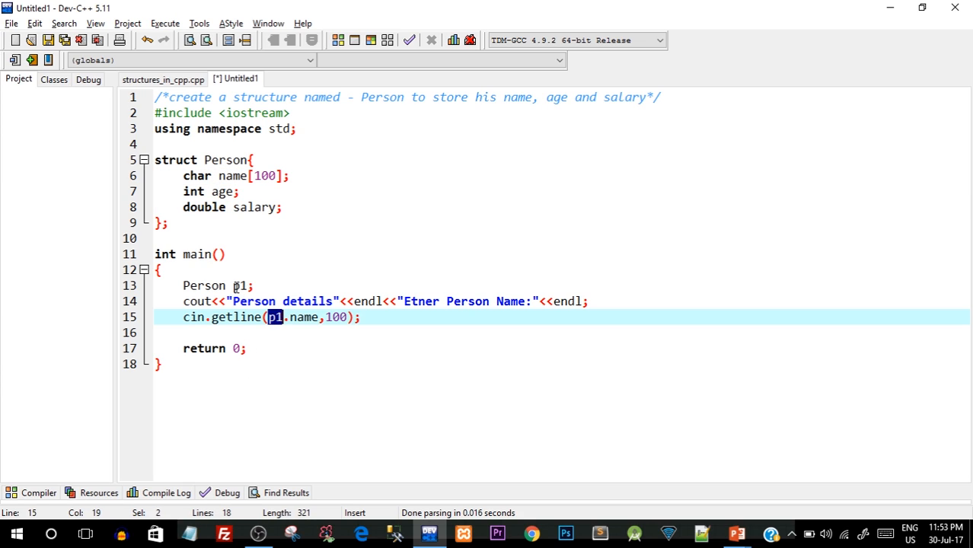
double_click(239, 285)
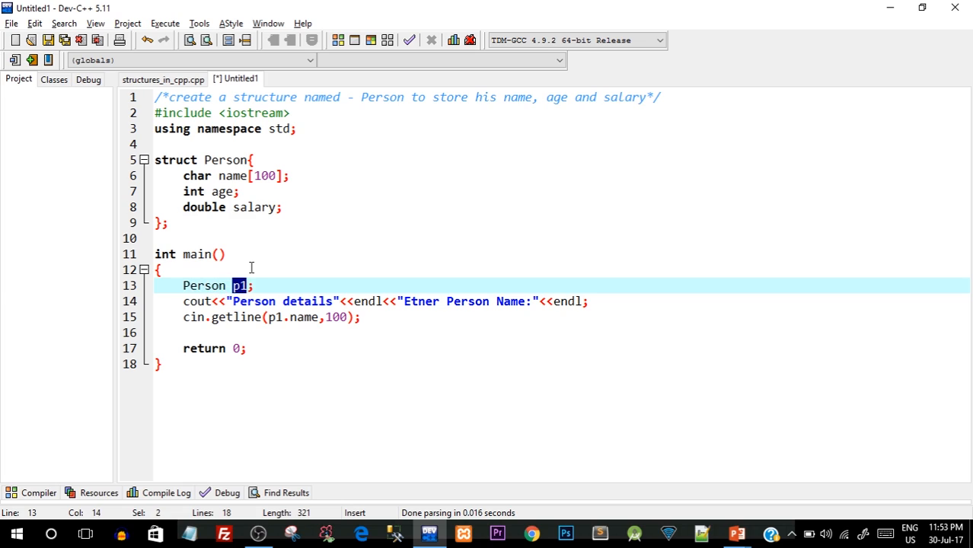
mouse_move(299, 318)
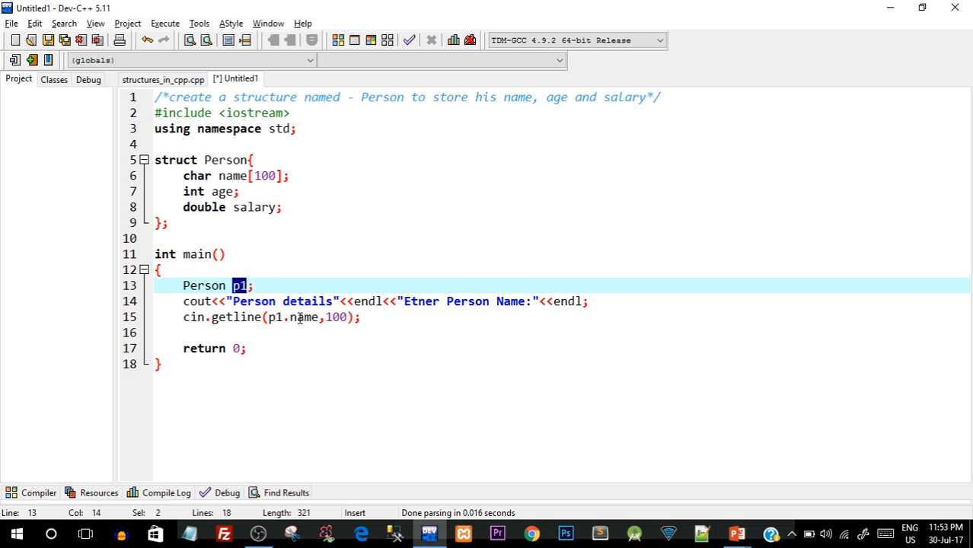
double_click(303, 316)
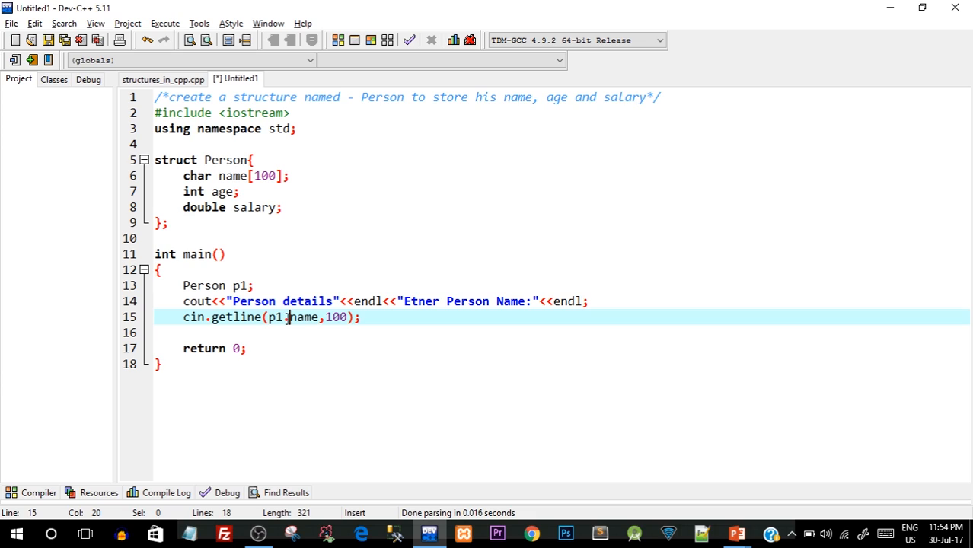
double_click(292, 317)
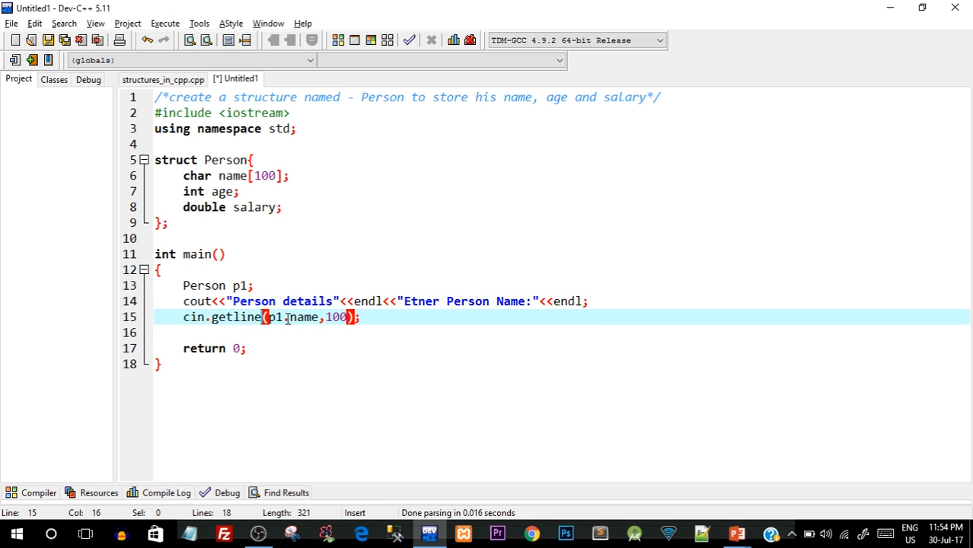
double_click(336, 317)
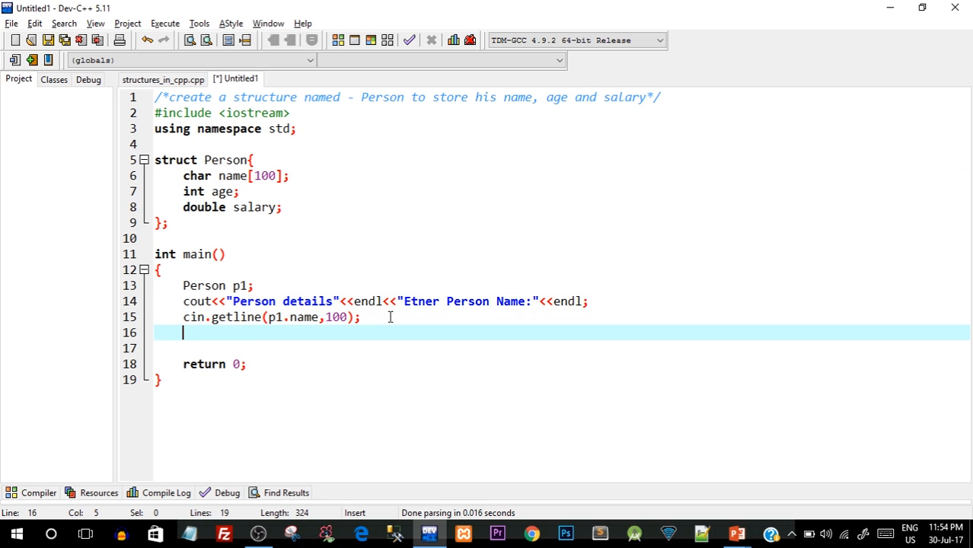
Step: Print "Enter age" with endl and read cin>>p1.age via autocomplete
text(cout<<)
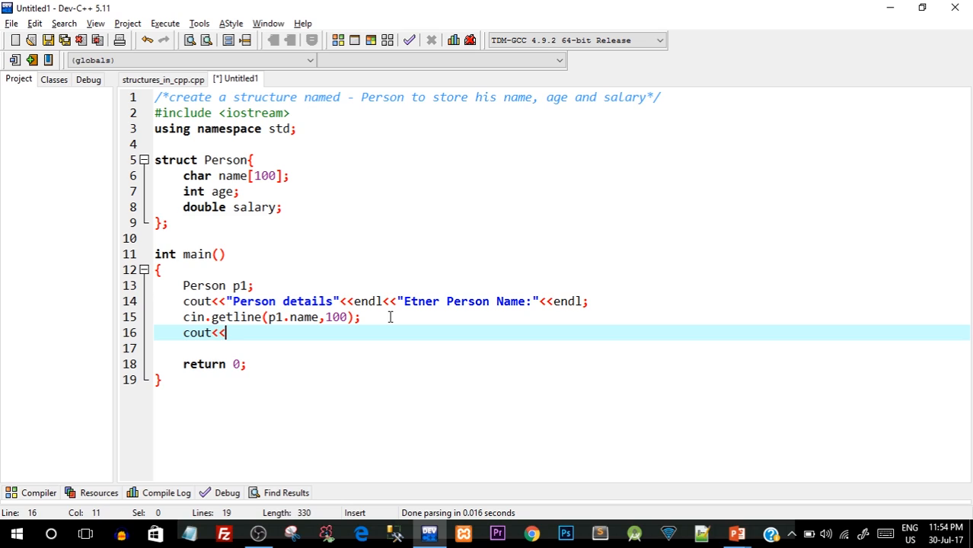
text("Enter age")
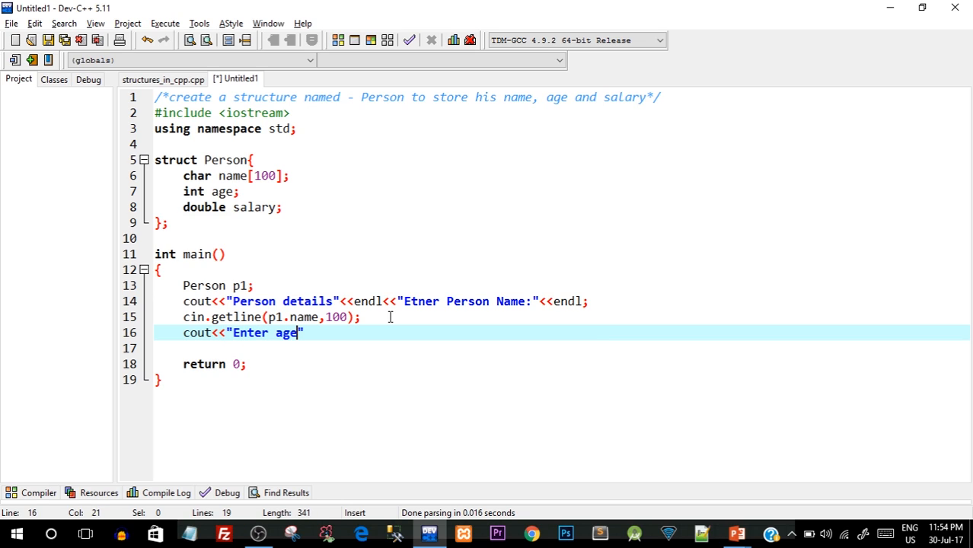
text(<<)
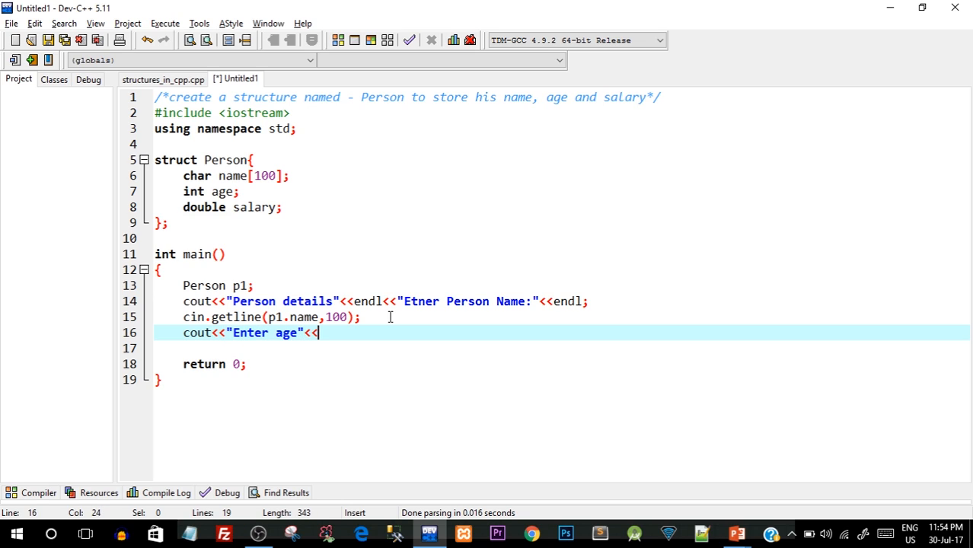
text(endl)
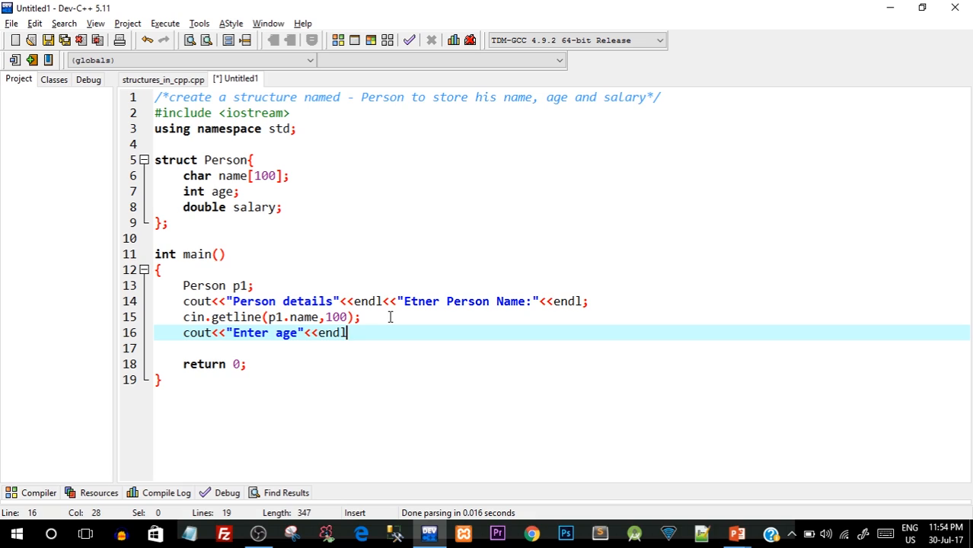
text(;)
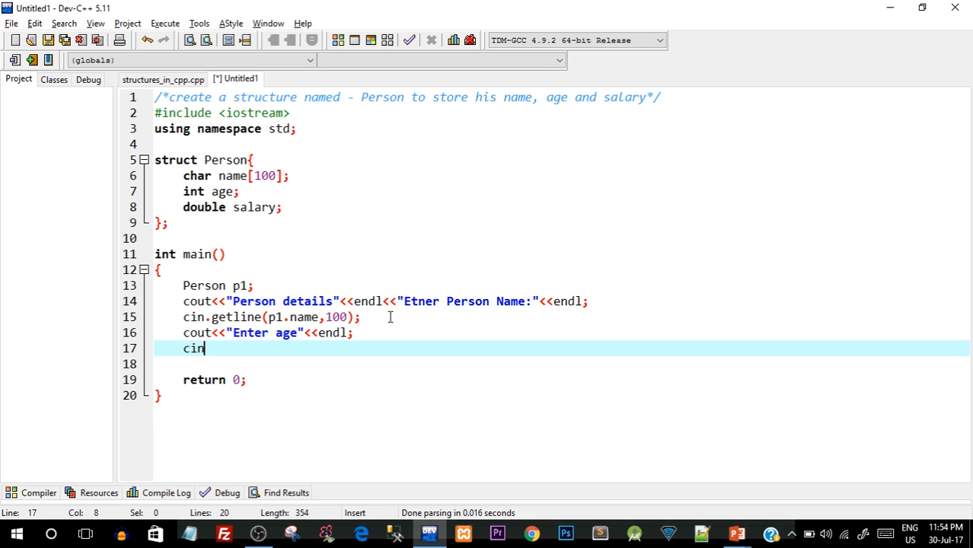
text(>>)
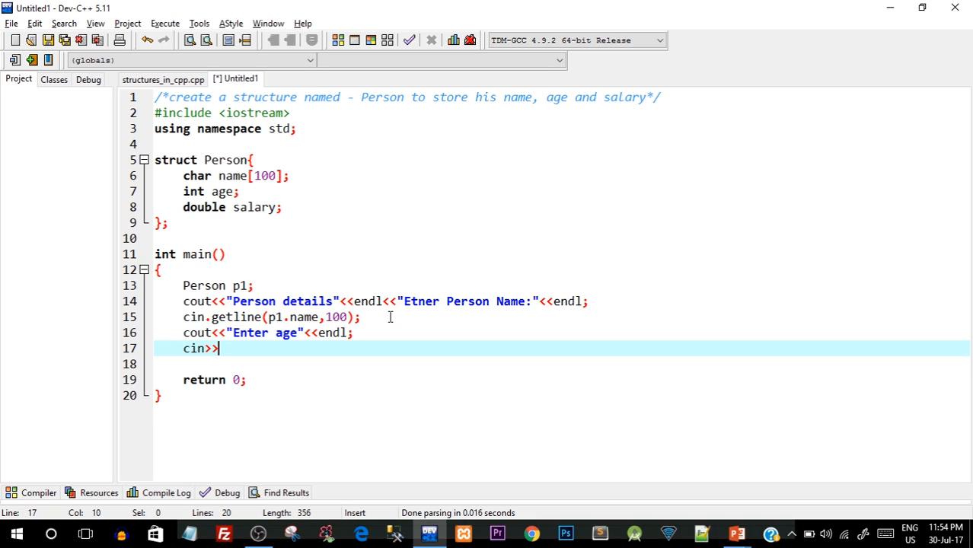
text(p)
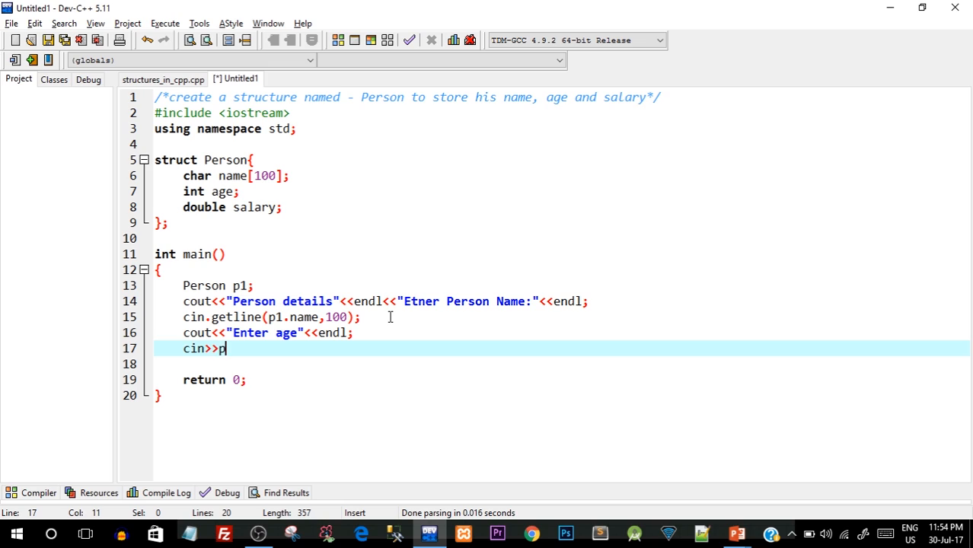
text(1.)
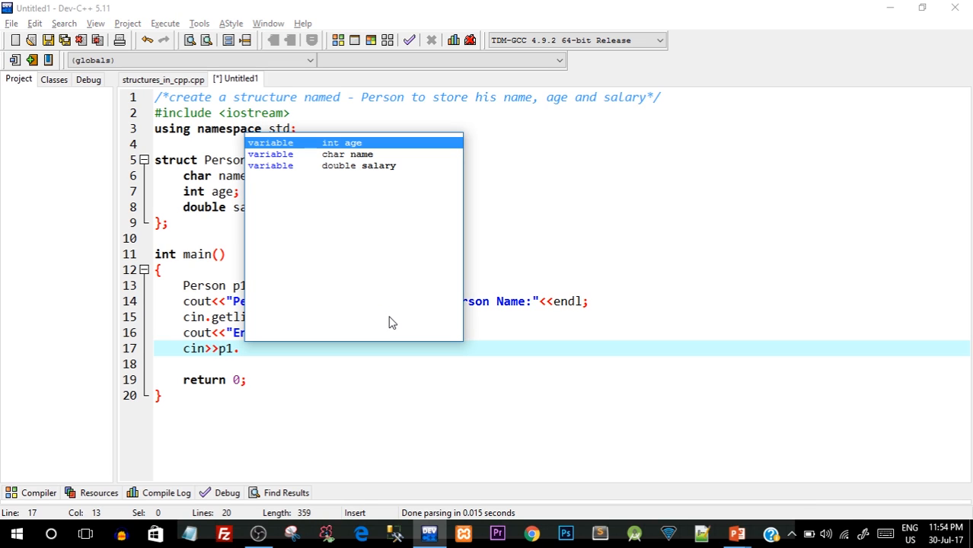
key(Down)
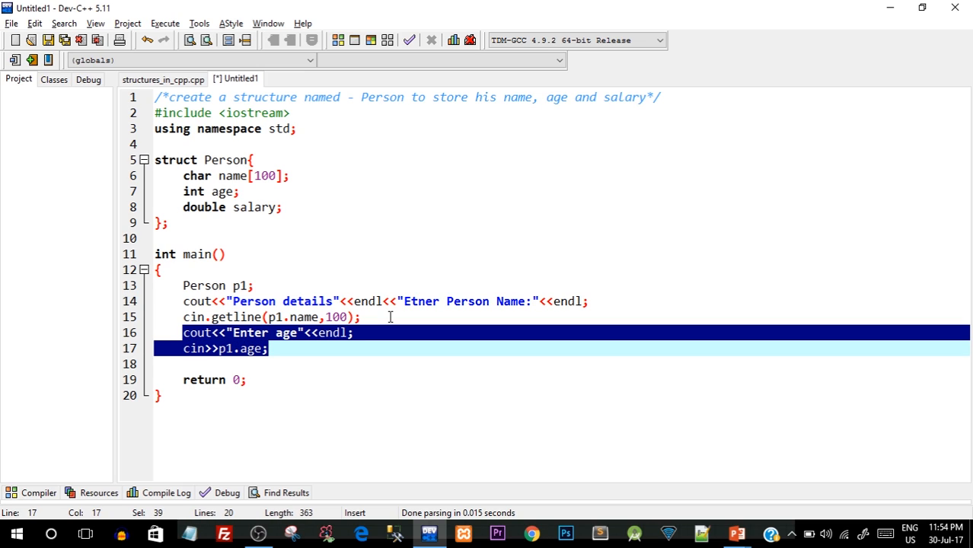
Step: Edit the pasted lines into an endl<<"Enter salary" prompt reading cin>>p1.salary
key(ctrl+v)
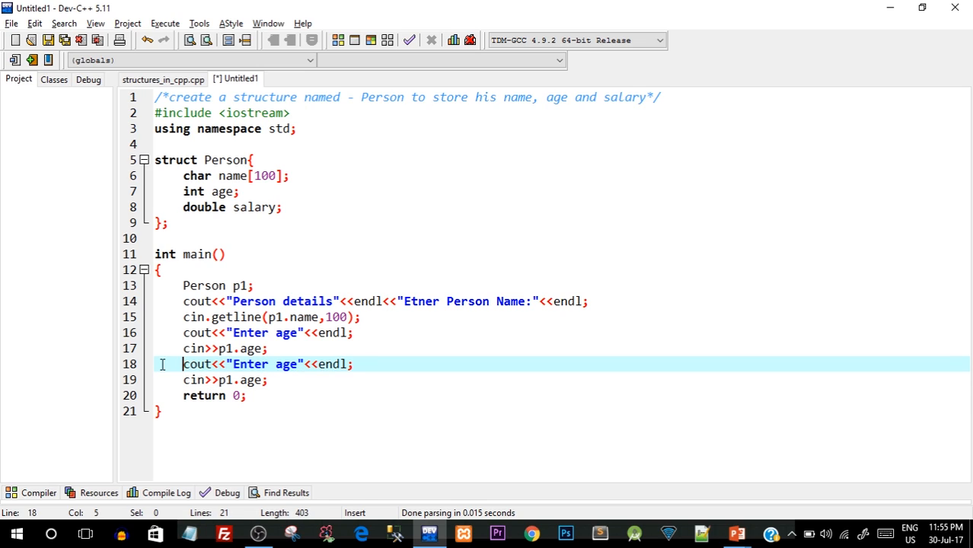
text(endl<)
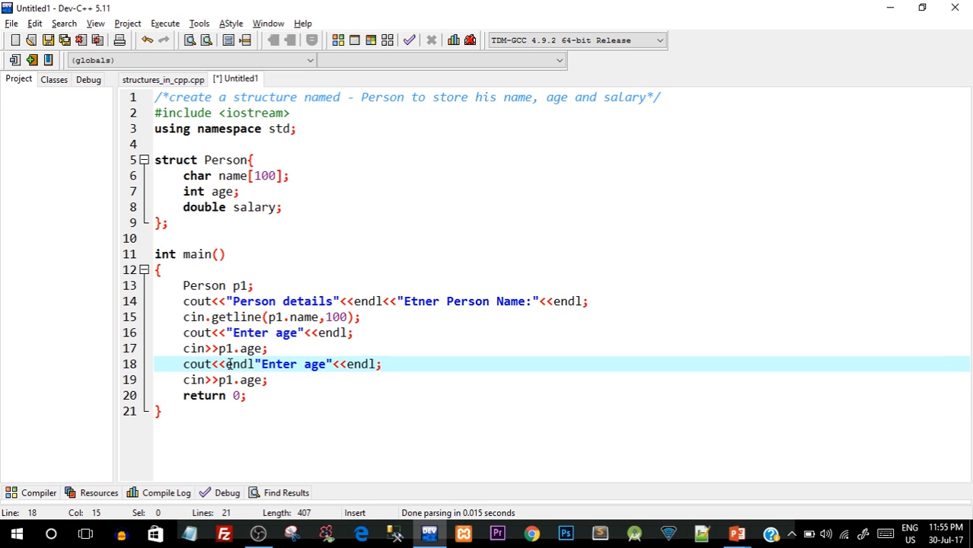
text(<<)
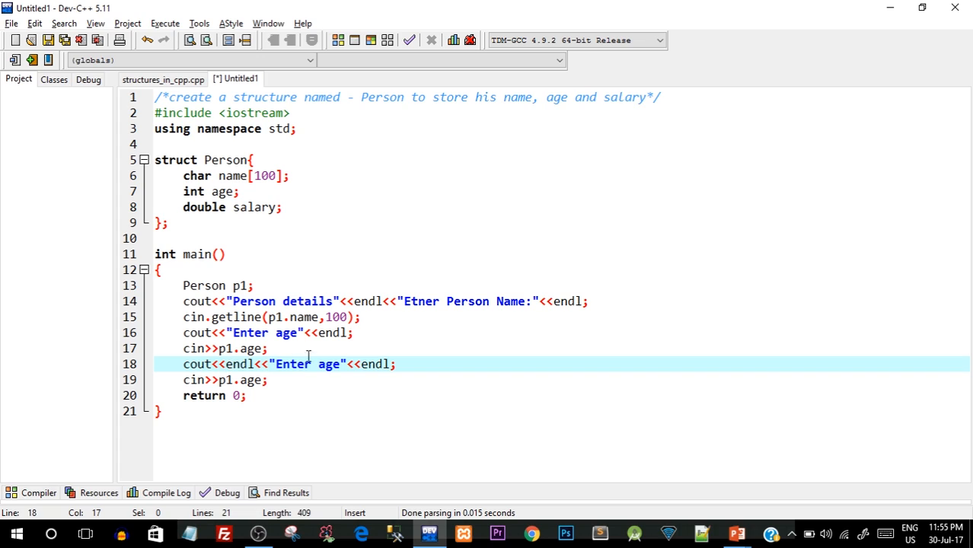
text(salarty)
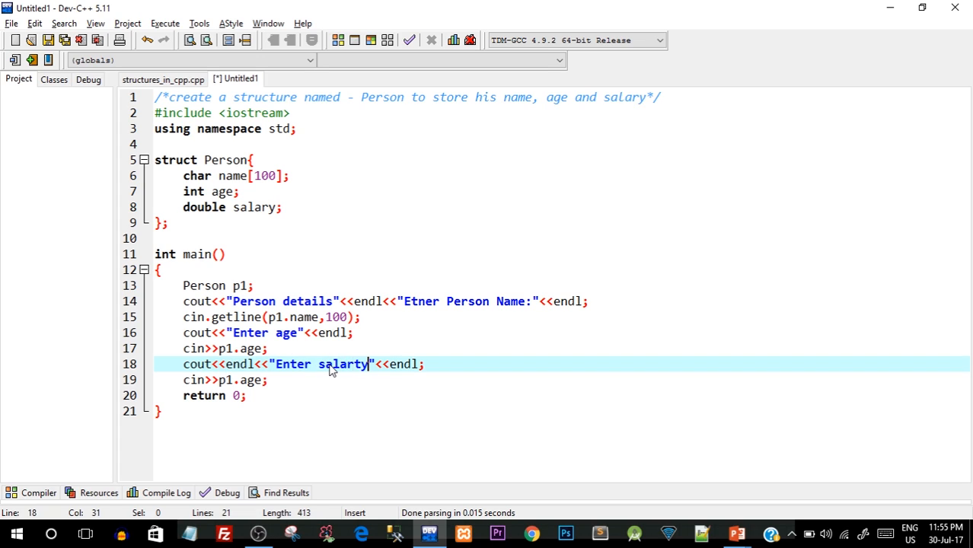
key(Backspace)
text(s)
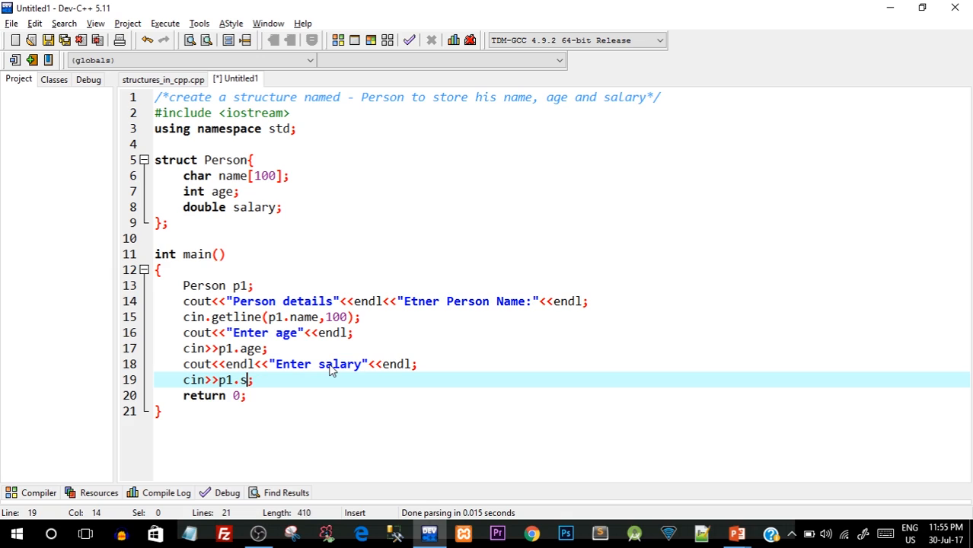
text(alary)
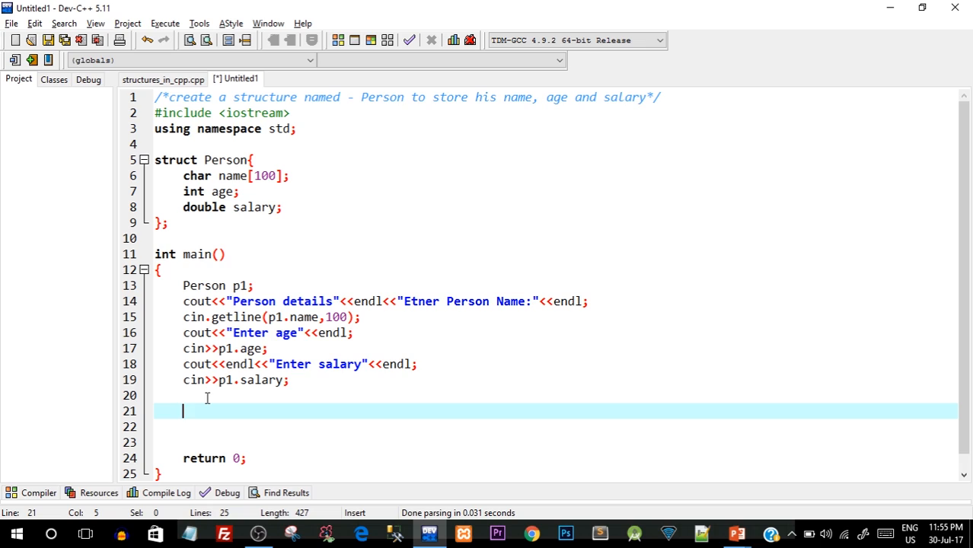
Step: Write cout lines for the 'Person details are as follows:' heading and Person name, age, salary
text(cout<<endl)
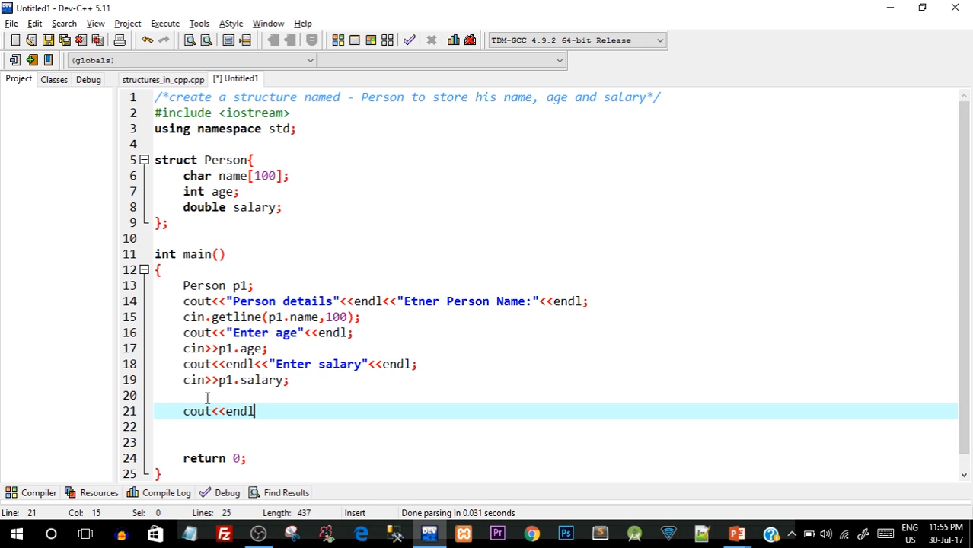
text(<<"")
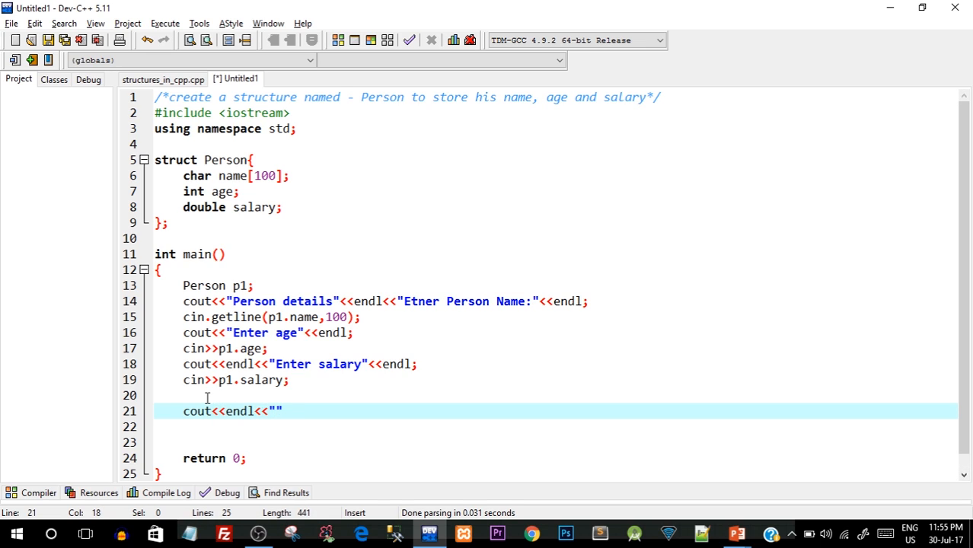
text(Person d)
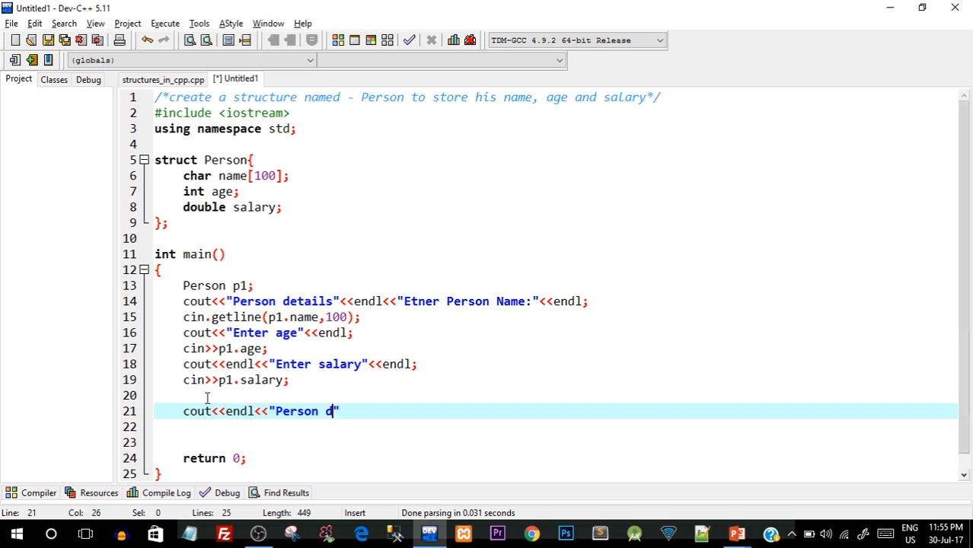
text(etails are)
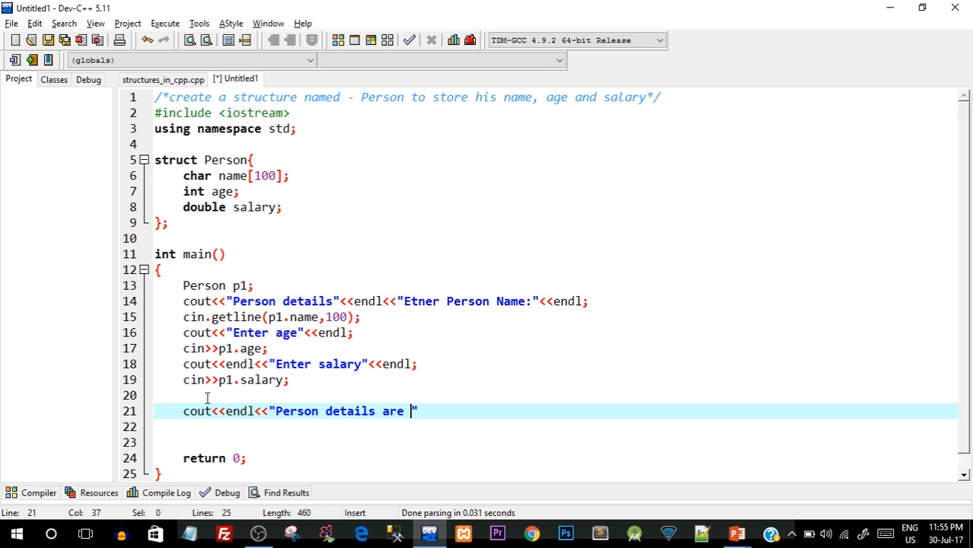
text(as followd)
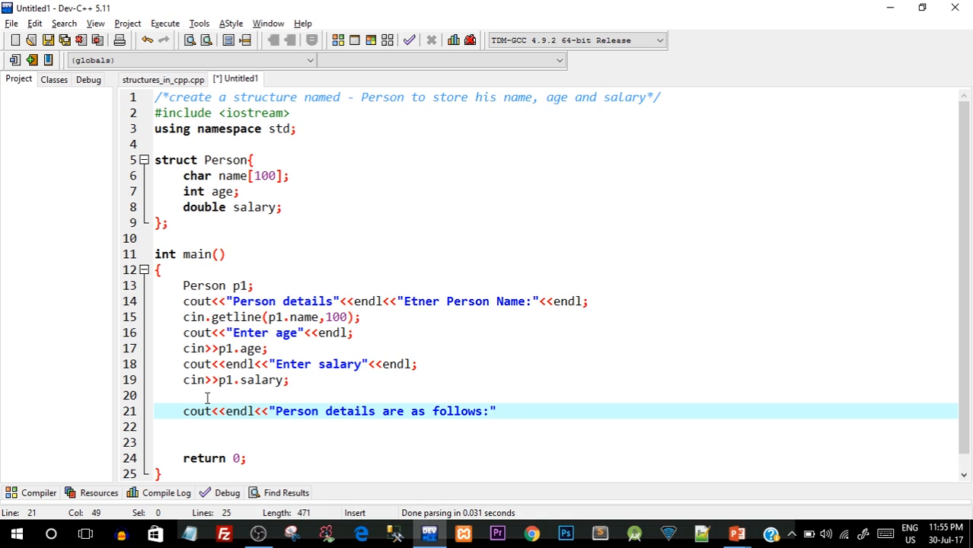
text(<<endl;)
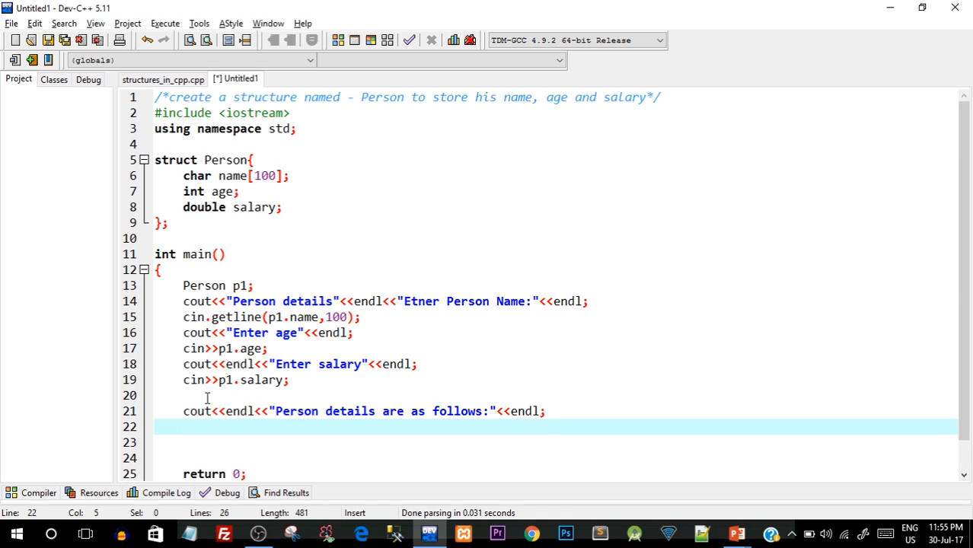
text(cout<<"")
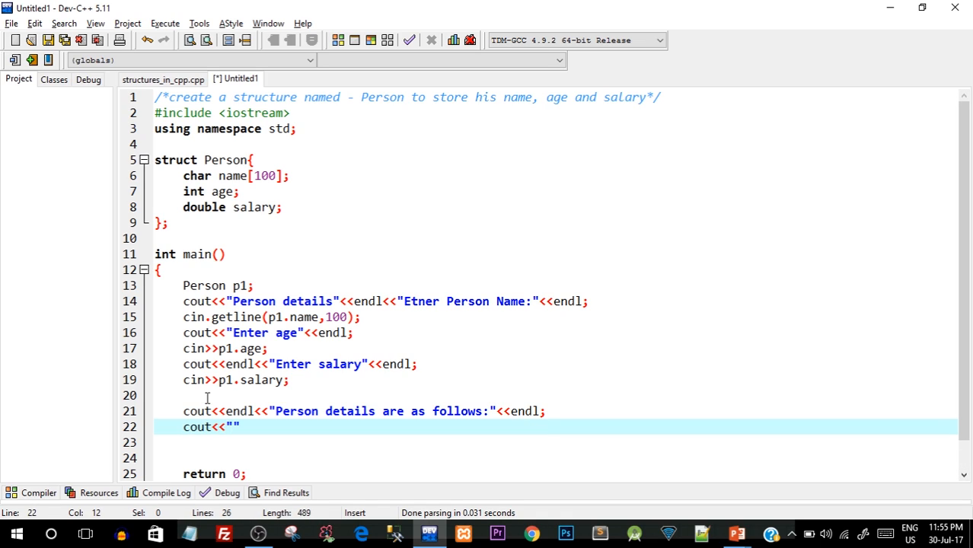
text(Person name:)
text(cout<<"Person salary: "<<p1.salary<<end;)
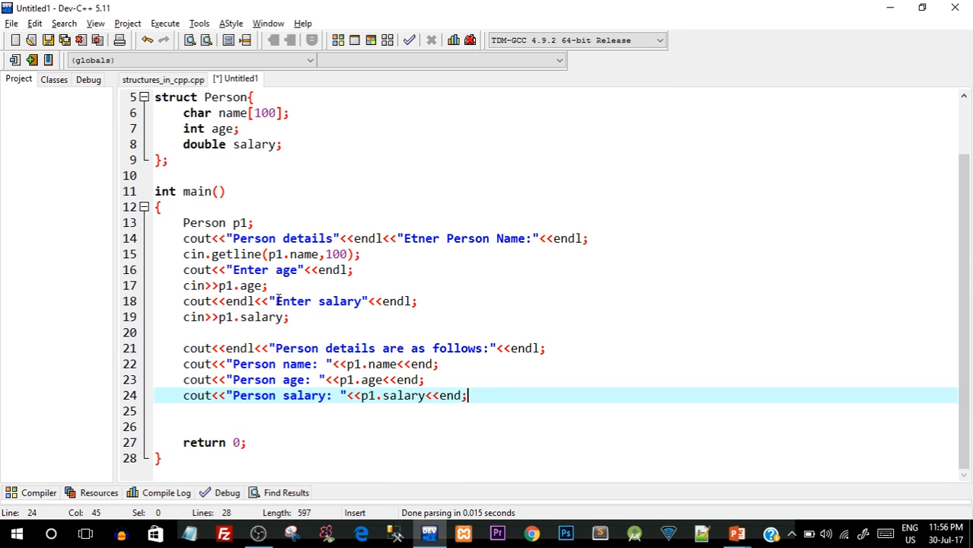
drag(183, 238, 287, 316)
text(struct)
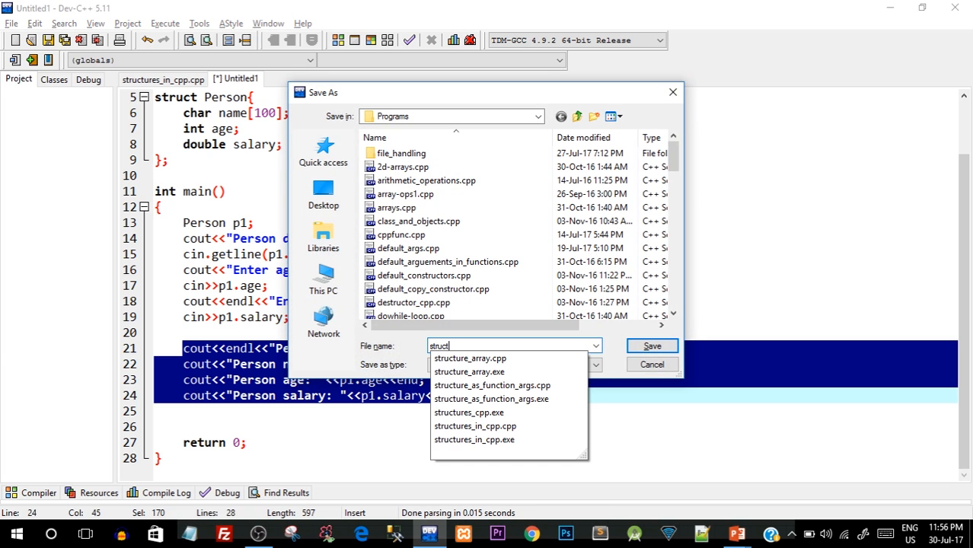
Step: Enter structeg as the file name and save
text(eg)
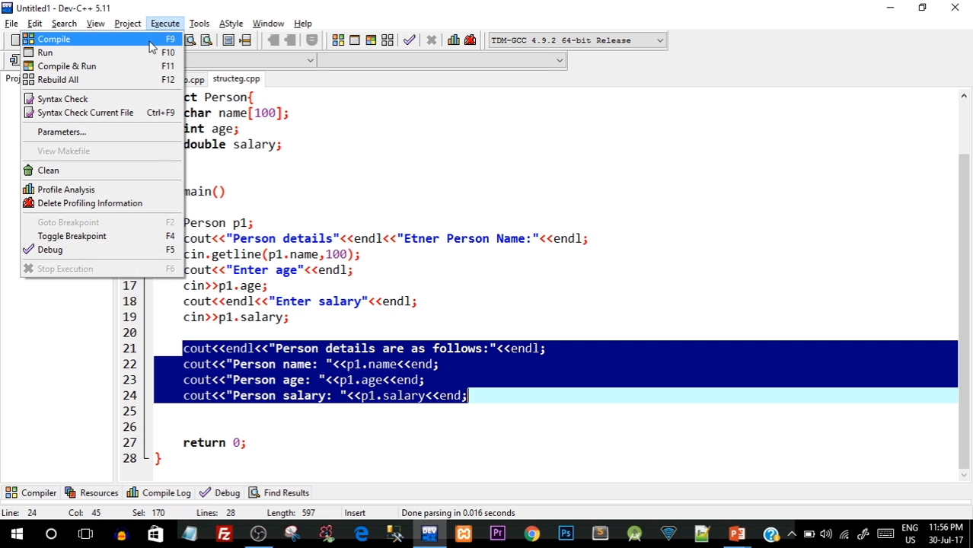
Step: Compile, change 'end' to 'endl' on the output lines, and recompile
click(54, 39)
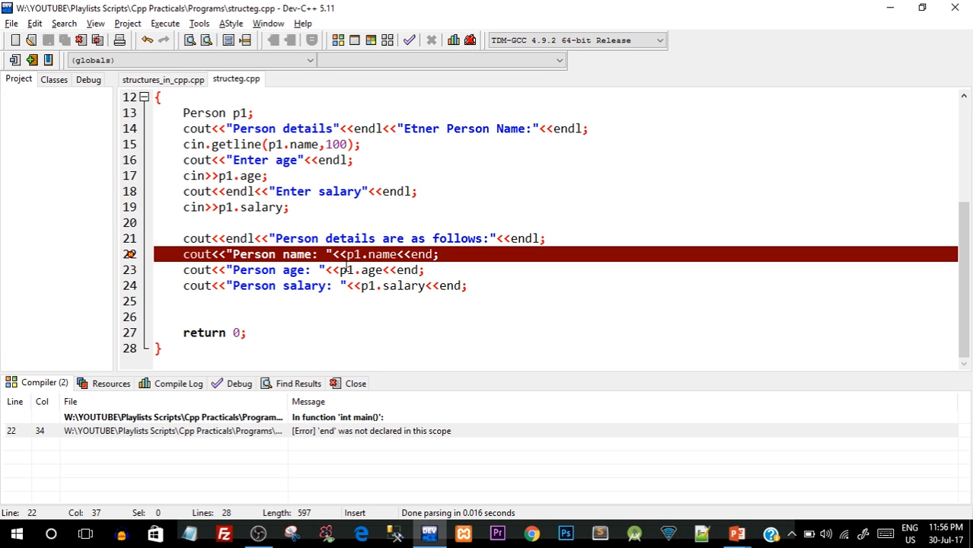
click(433, 254)
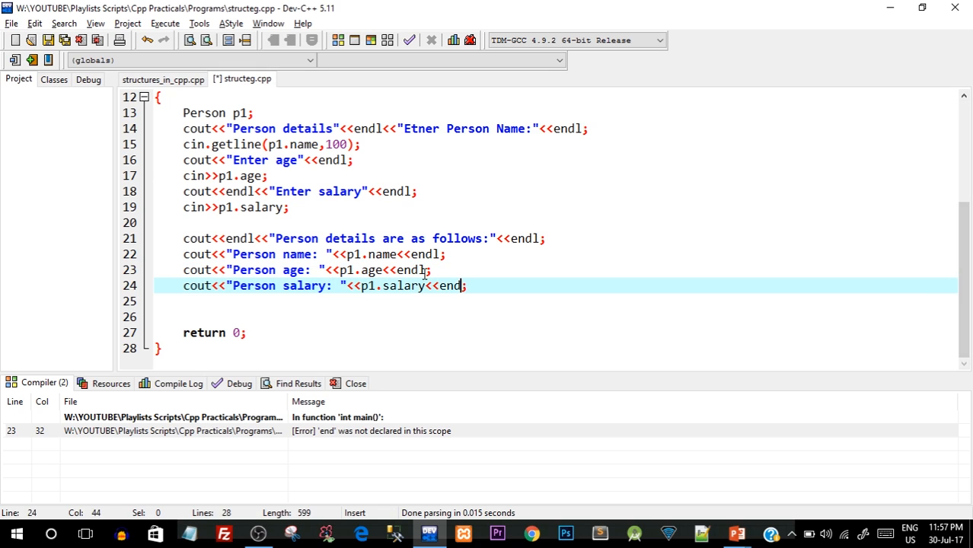
text(l)
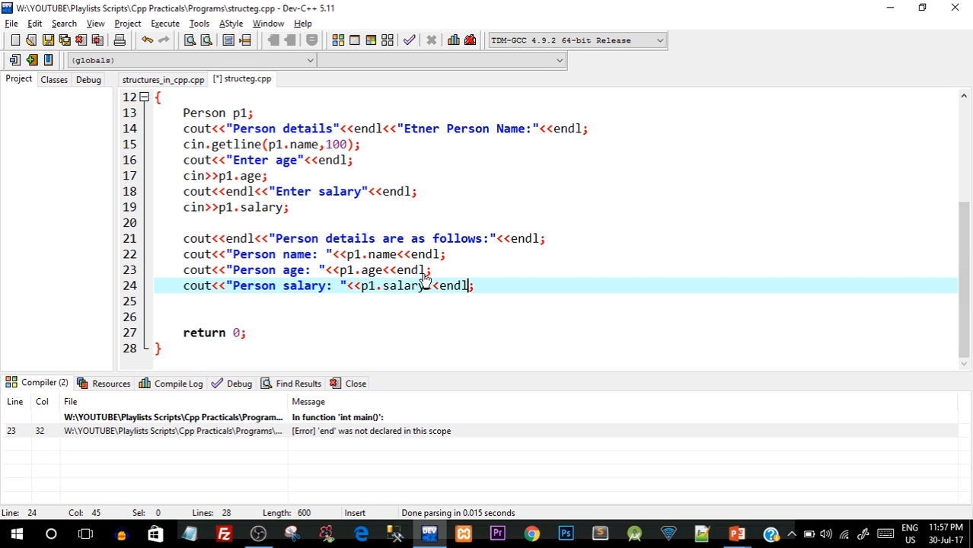
click(164, 23)
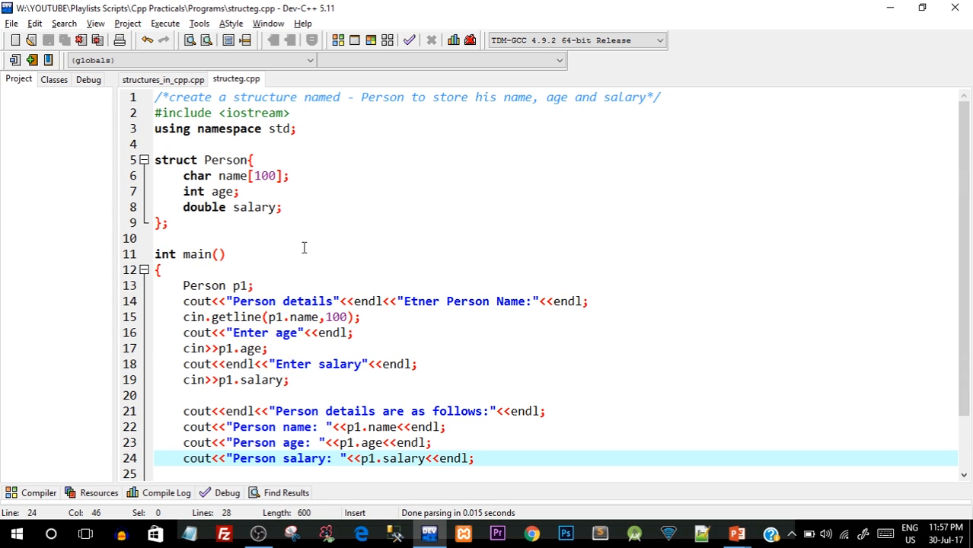
Step: Run structeg and enter name tanmay, age 24 and salary 10000
click(164, 23)
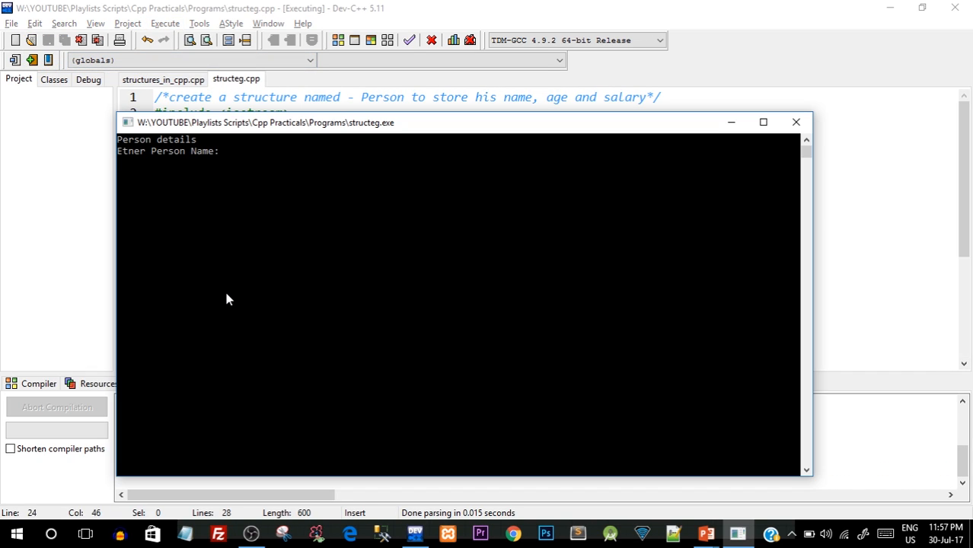
text(tanmay sakpal)
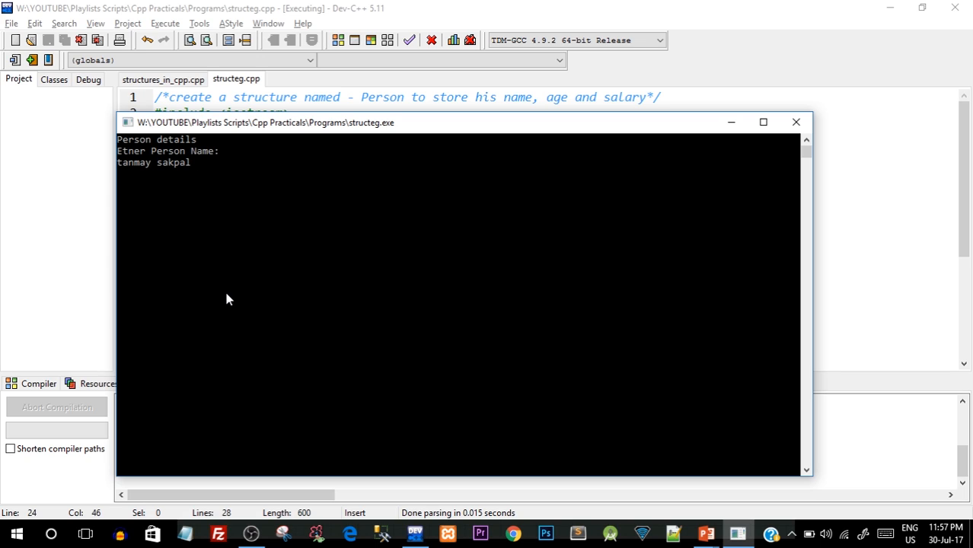
key(enter)
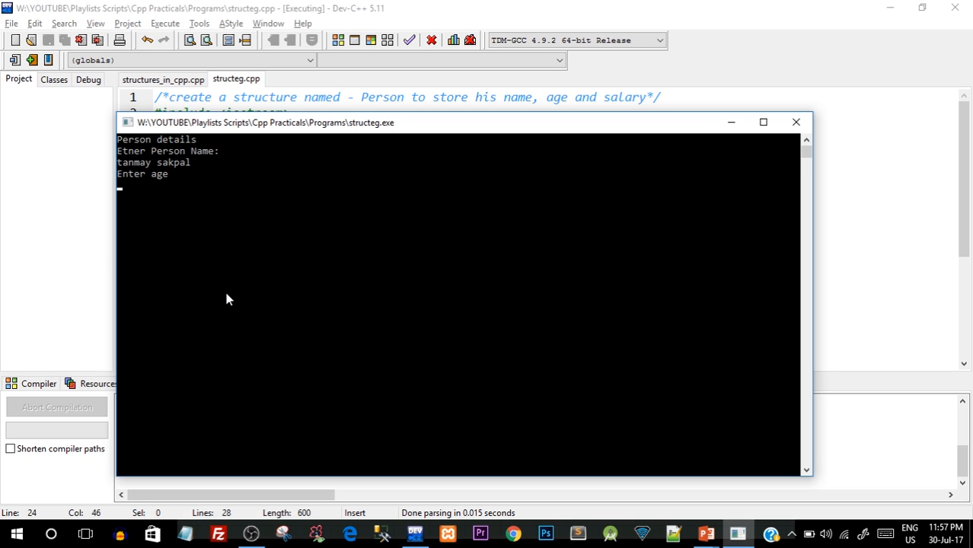
text(24)
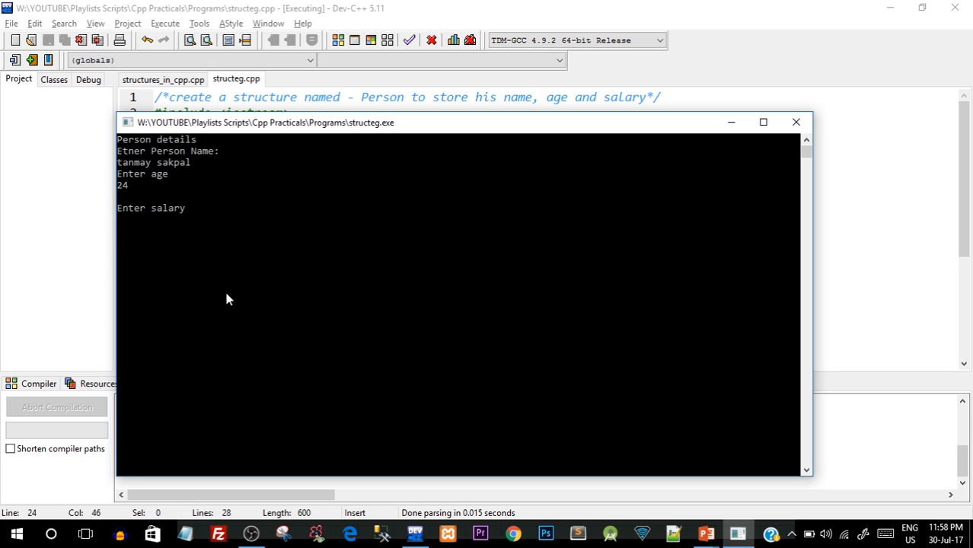
text(10000)
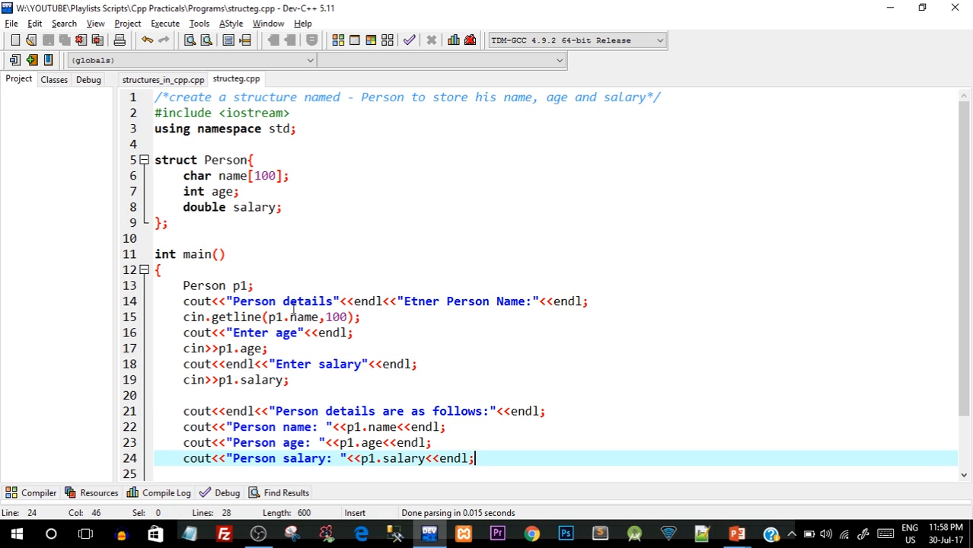
Step: Extend the main declaration to 'Person p1,p2[5];' for an array of five records
click(258, 286)
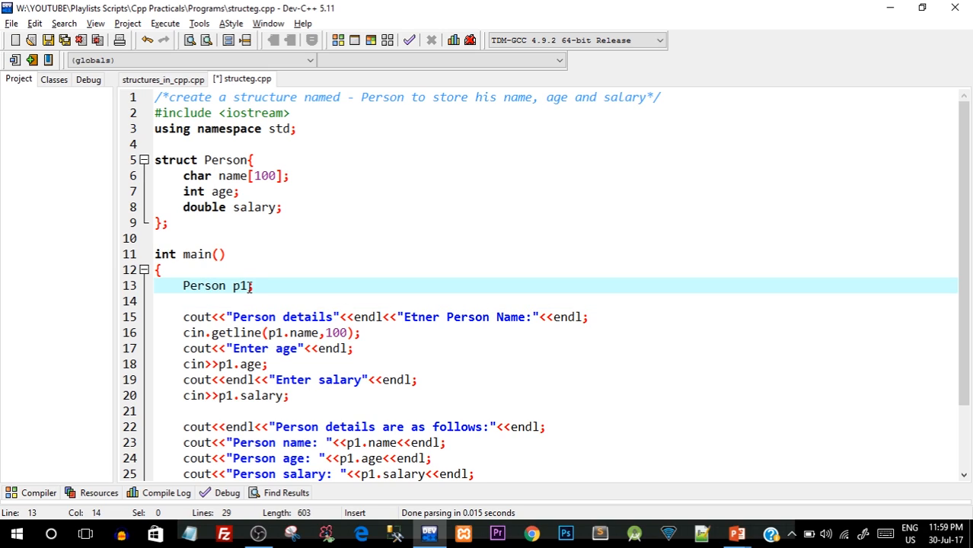
text(,p2,p)
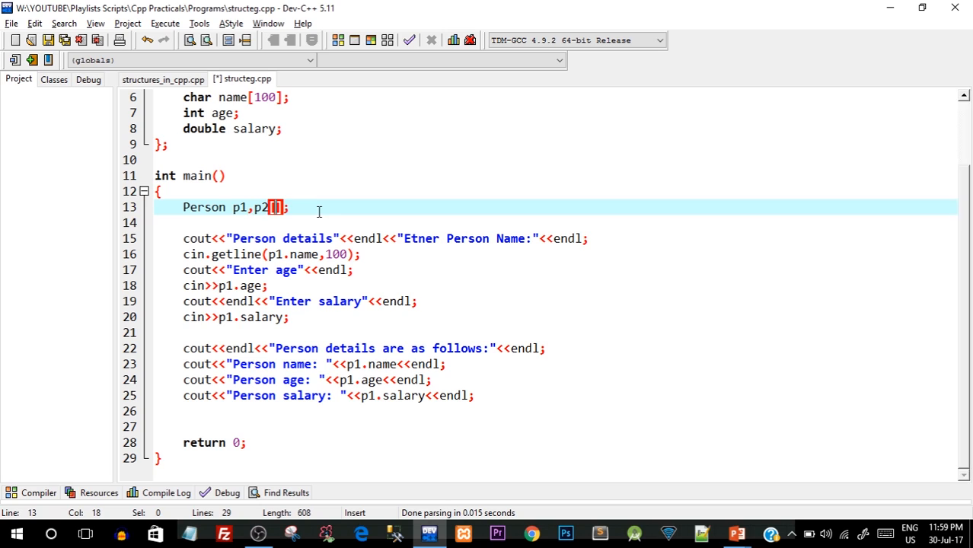
text(5)
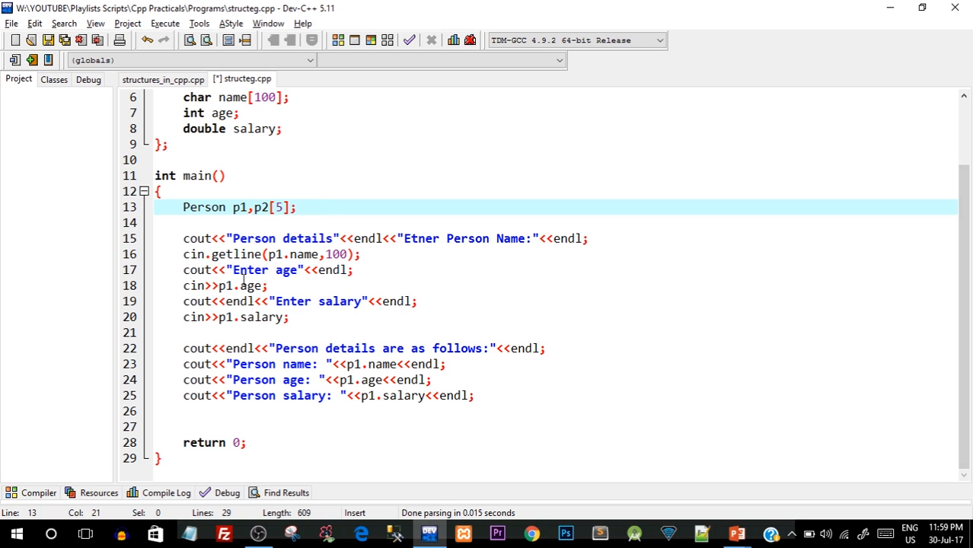
double_click(261, 207)
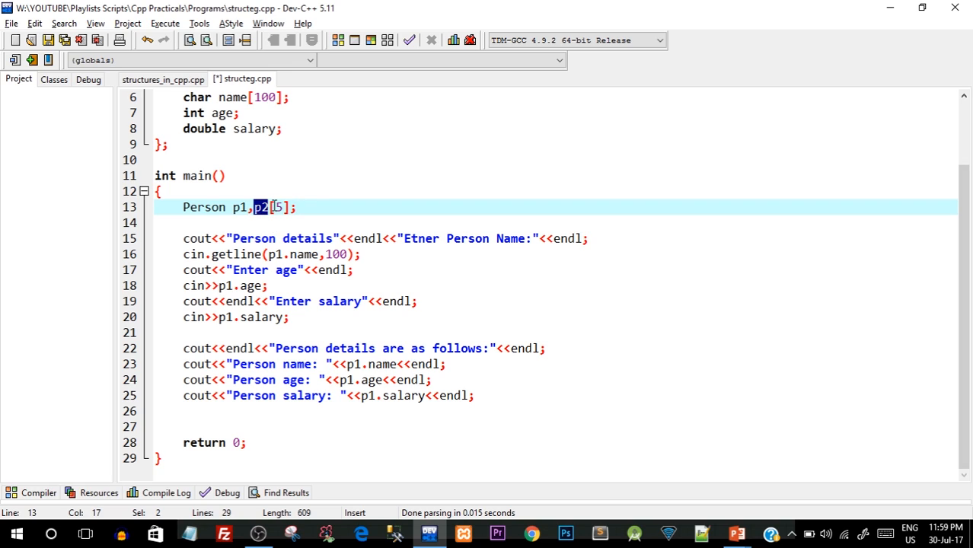